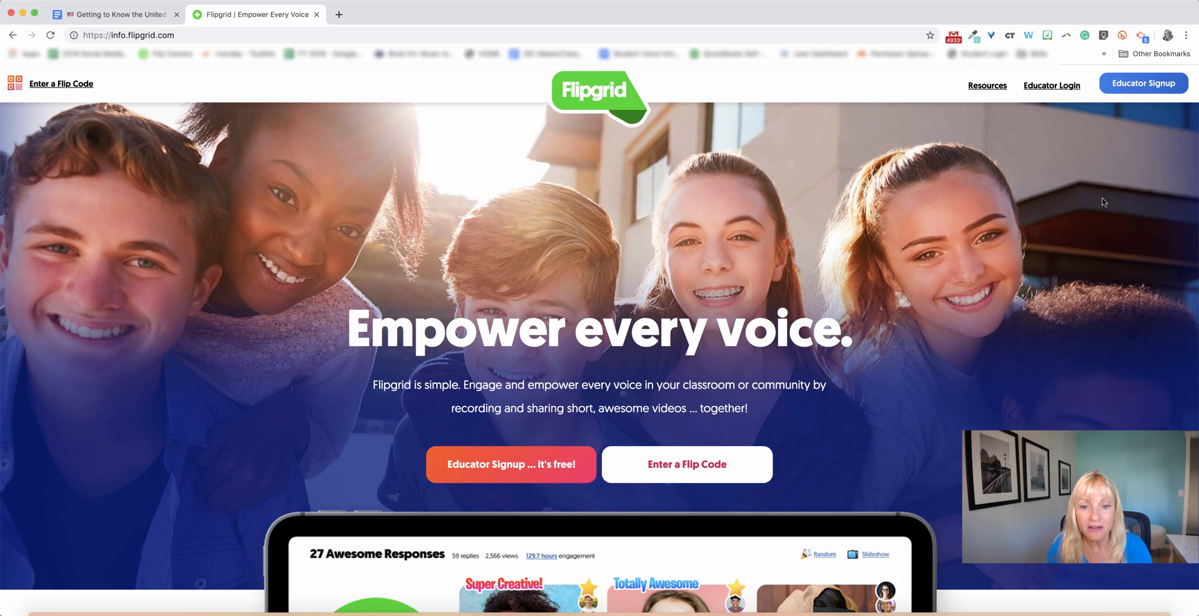
{"action": "mouse_move", "coordinate": [608, 482]}
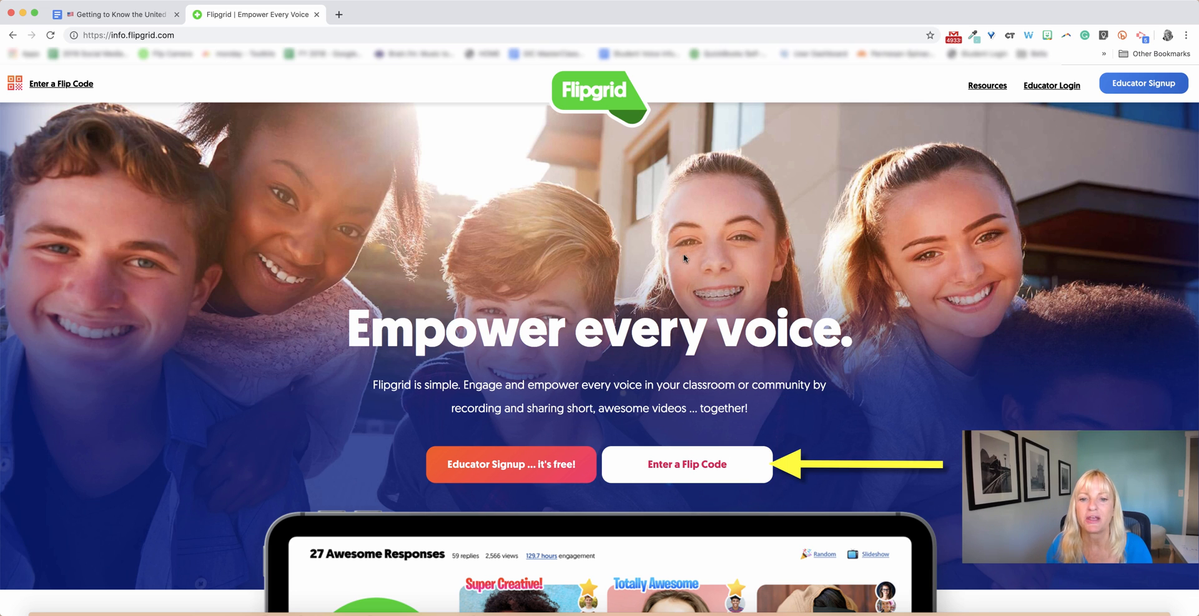
{"action": "mouse_move", "coordinate": [713, 450]}
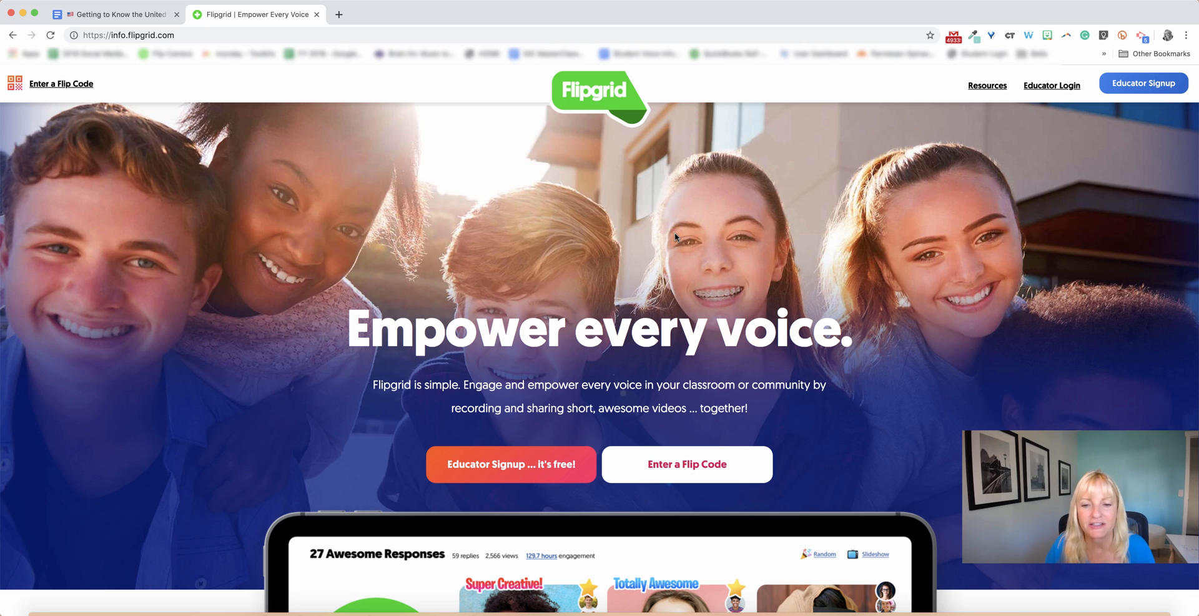
{"action": "mouse_move", "coordinate": [656, 289]}
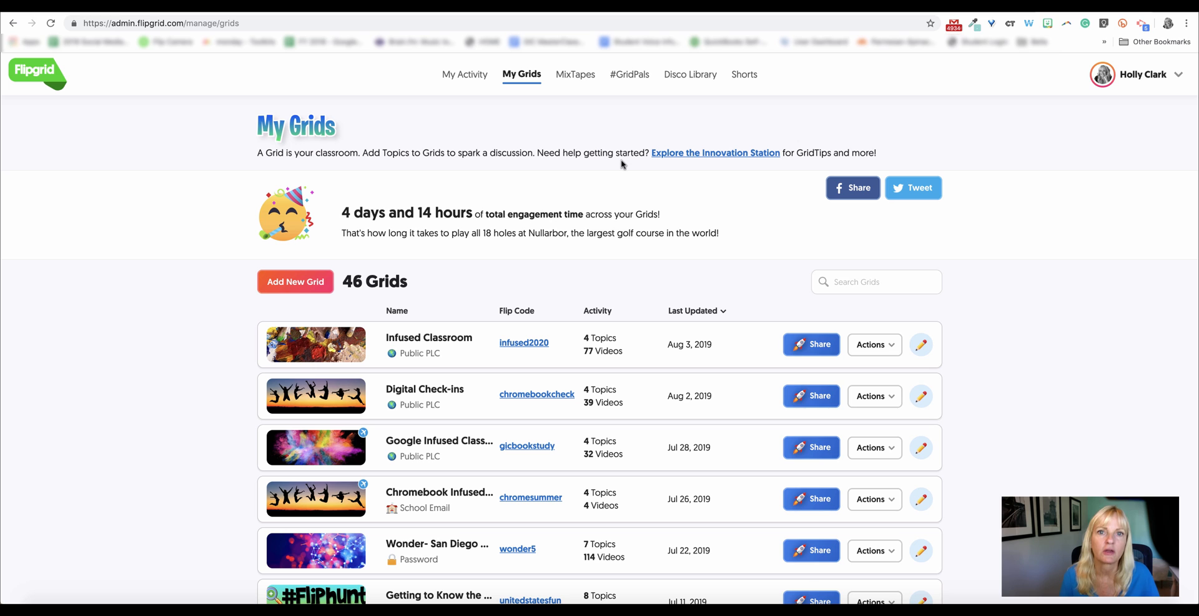
{"action": "mouse_move", "coordinate": [181, 265]}
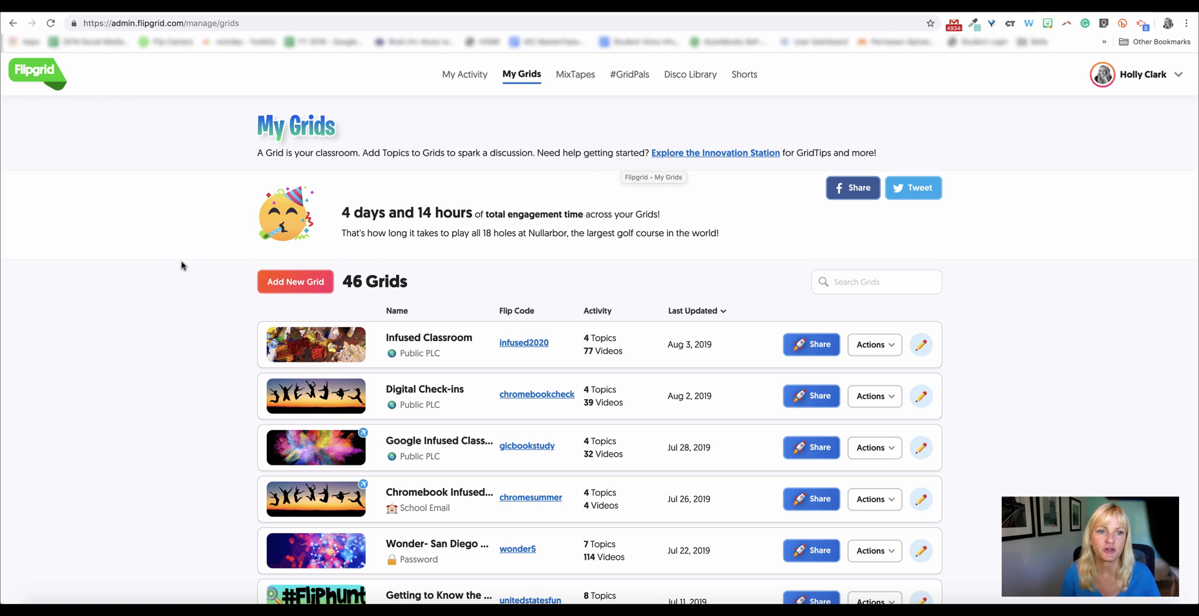
{"action": "mouse_move", "coordinate": [631, 95]}
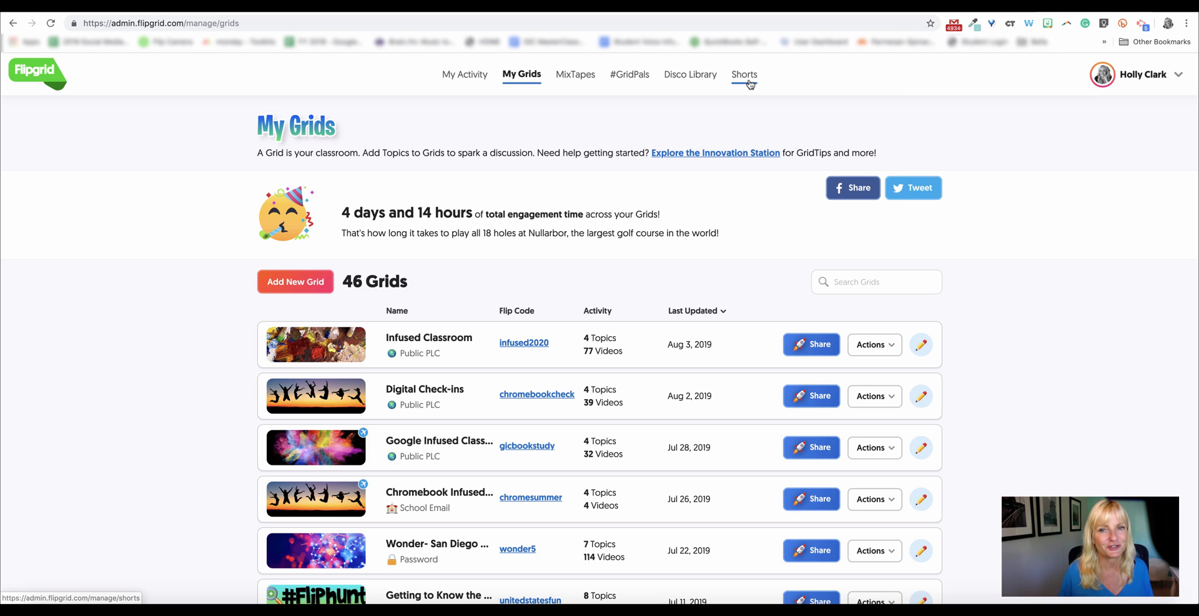
{"action": "mouse_move", "coordinate": [694, 218]}
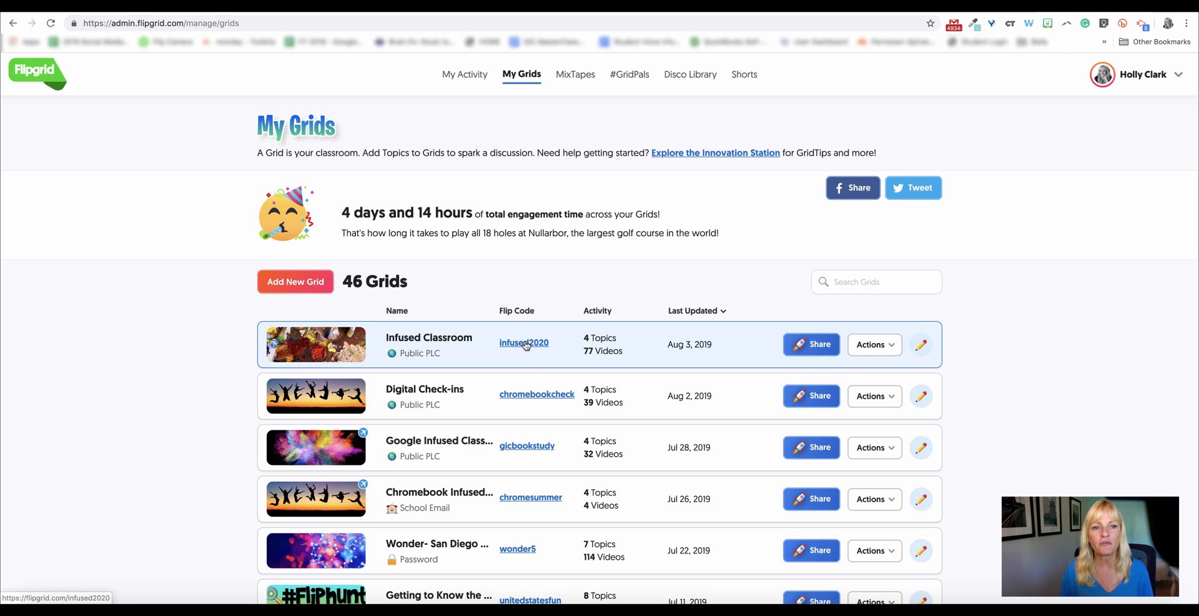
Open the infused2020 Infused Classroom grid and scroll to the Book Creator topic.
{"action": "left_click", "coordinate": [524, 342]}
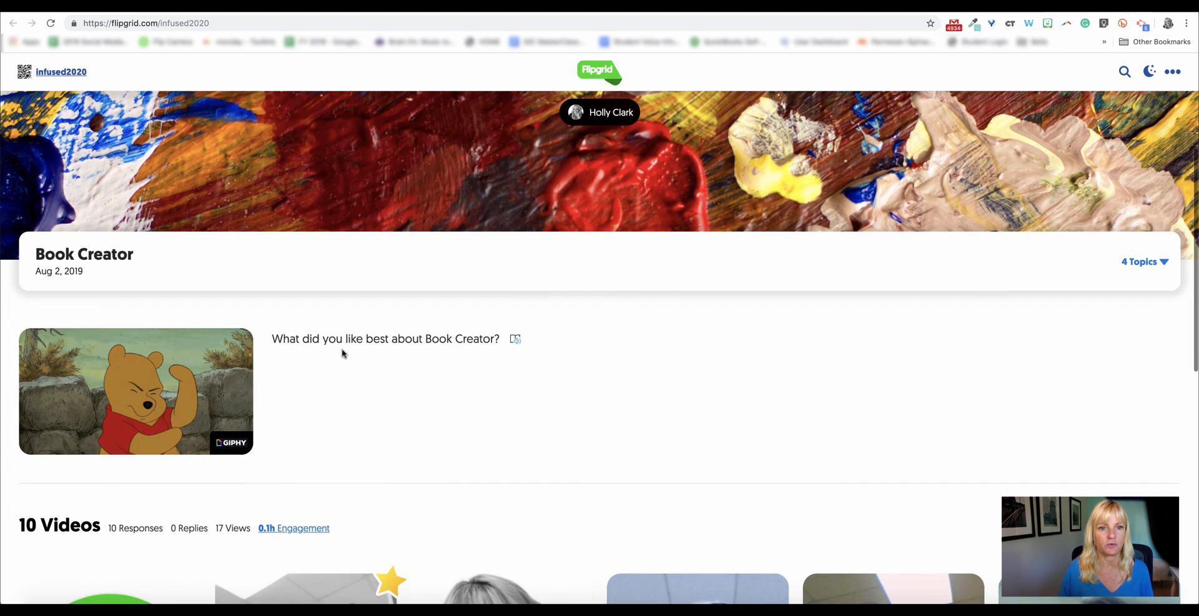
{"action": "scroll", "scroll_direction": "down", "scroll_amount": 3}
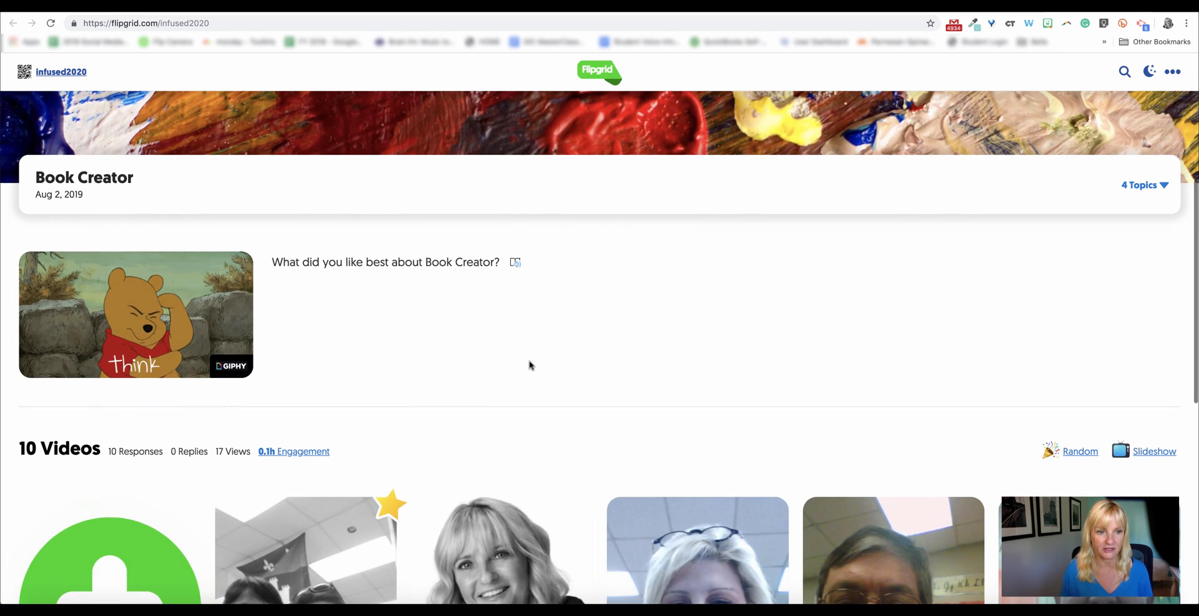
{"action": "scroll", "scroll_direction": "down", "scroll_amount": 3}
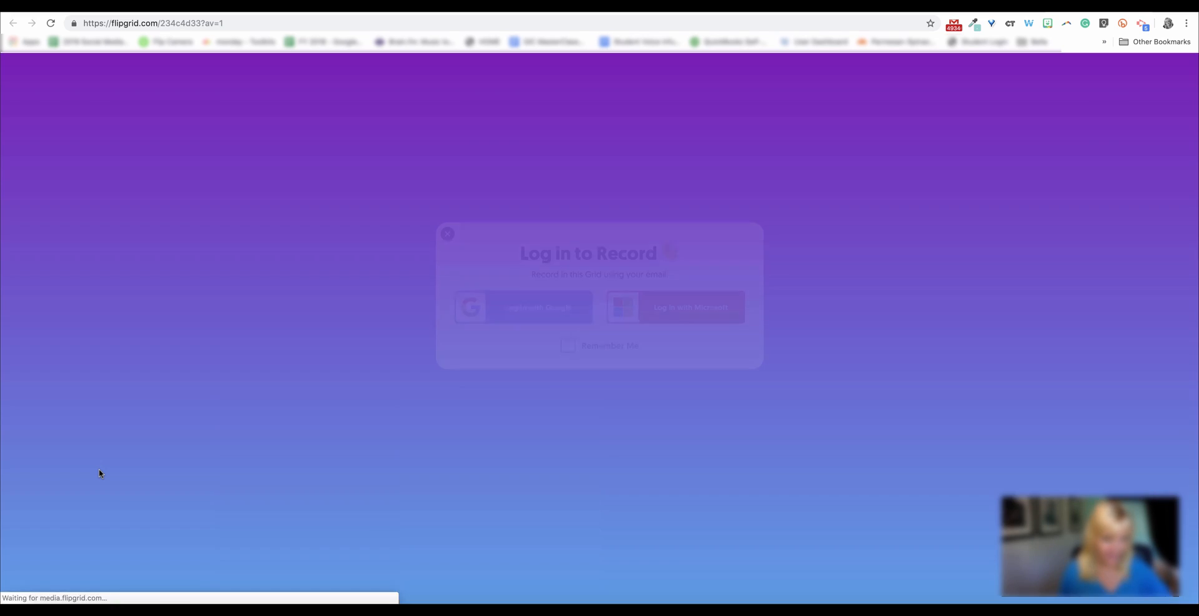
Sign in with a Google account so the recording camera opens for Book Creator.
{"action": "left_click", "coordinate": [523, 307]}
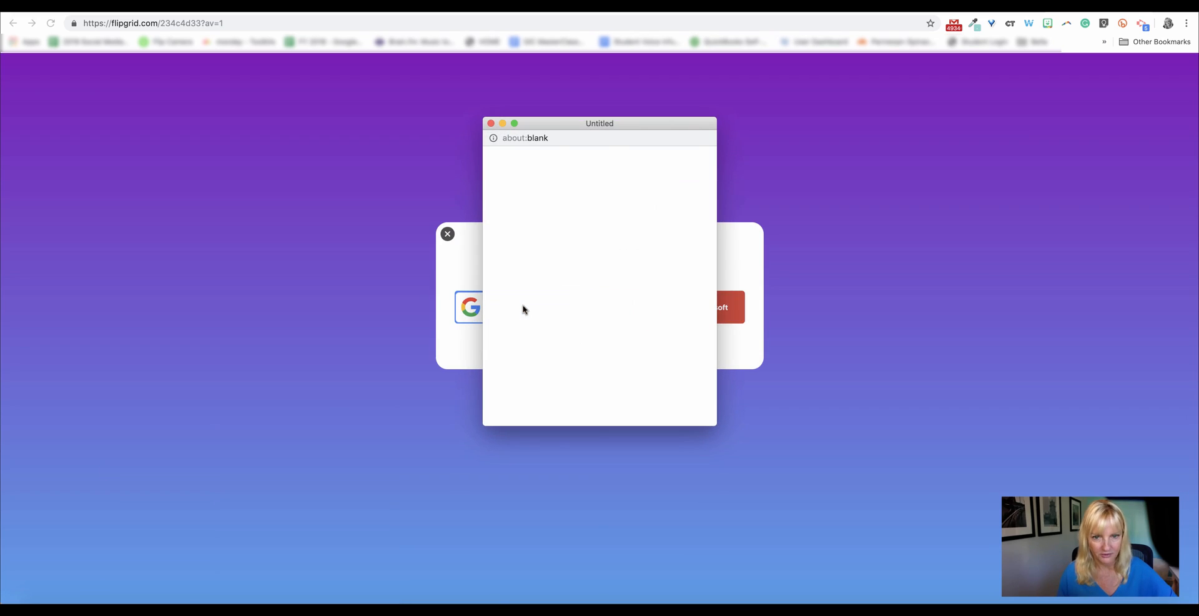
{"action": "left_click", "coordinate": [470, 306]}
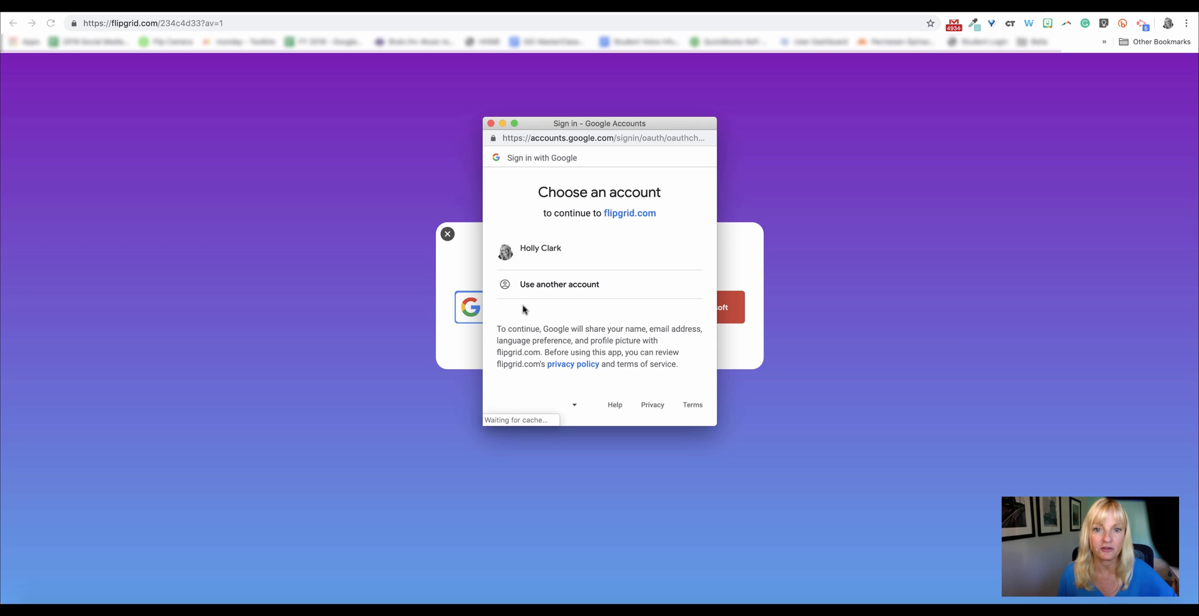
{"action": "left_click", "coordinate": [541, 252]}
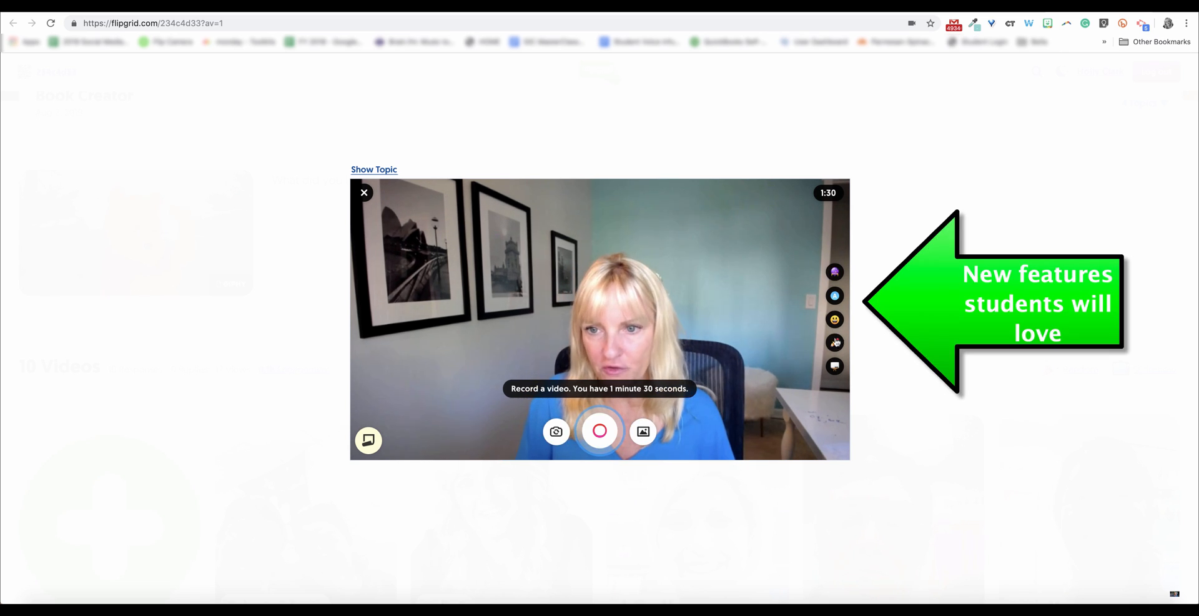
{"action": "mouse_move", "coordinate": [834, 271]}
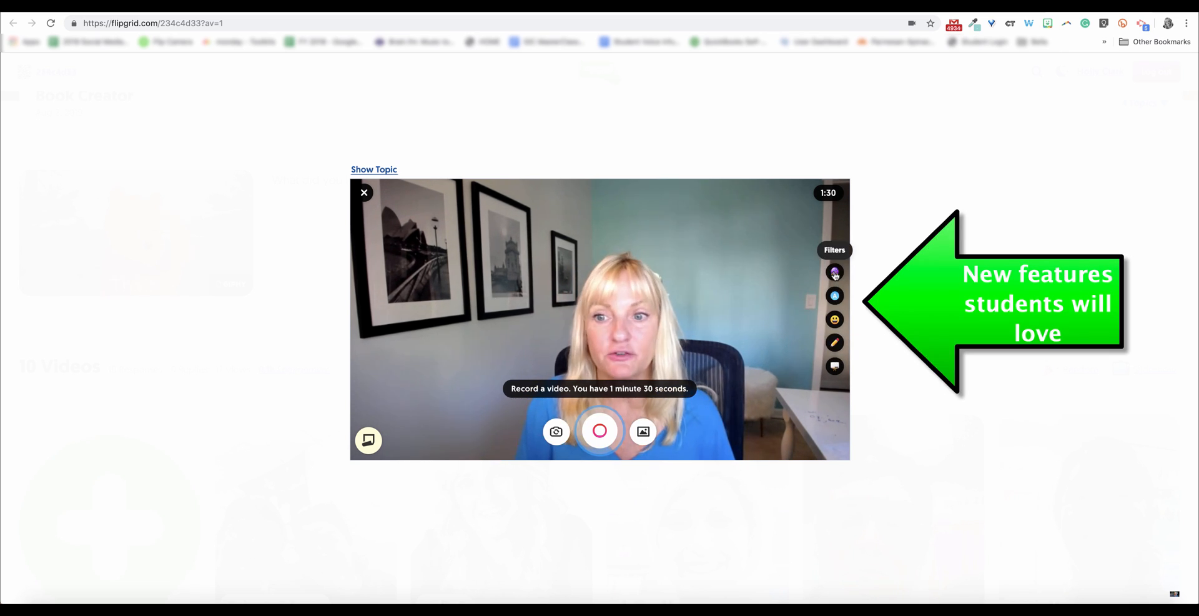
Try the colour, warm, Black and White and Pixel filters, ending on Black and White.
{"action": "left_click", "coordinate": [834, 272]}
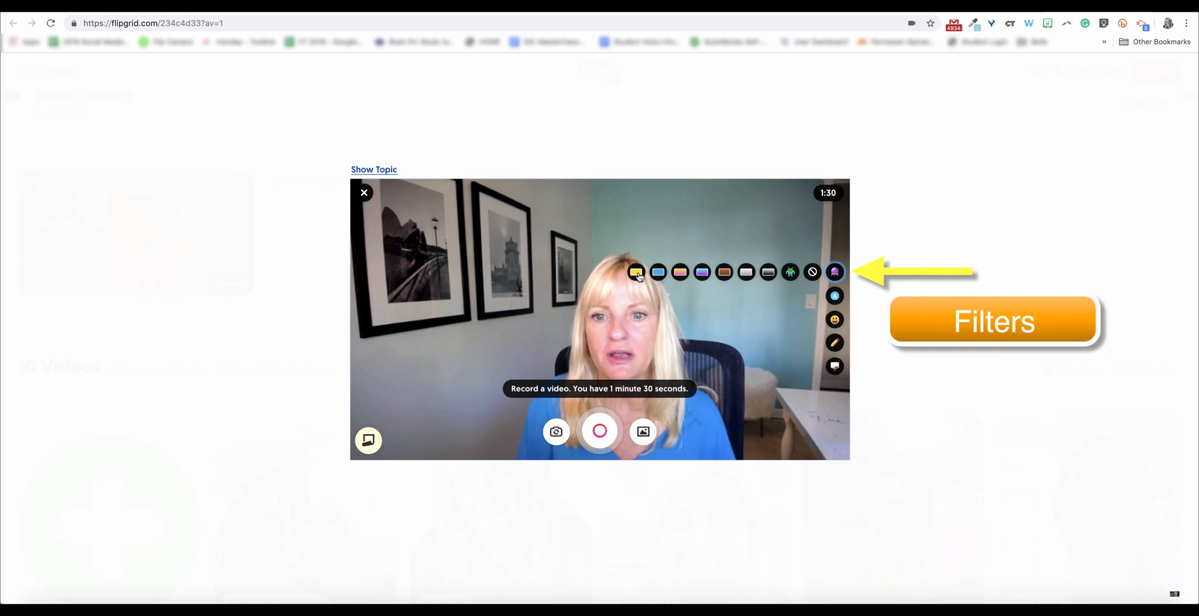
{"action": "left_click", "coordinate": [657, 271]}
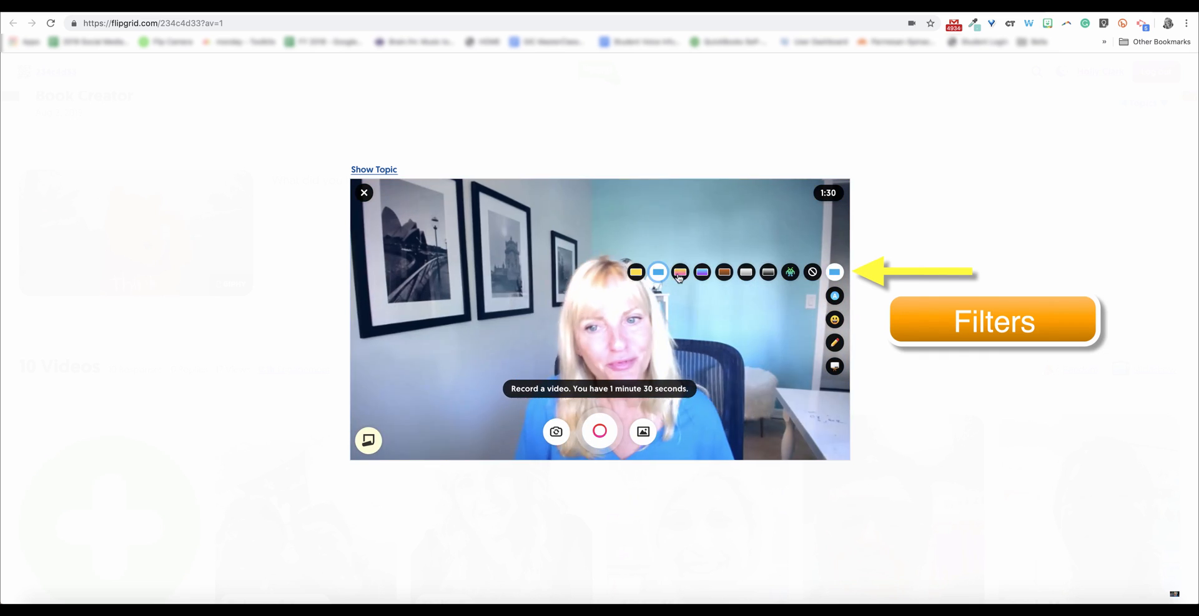
{"action": "left_click", "coordinate": [702, 272]}
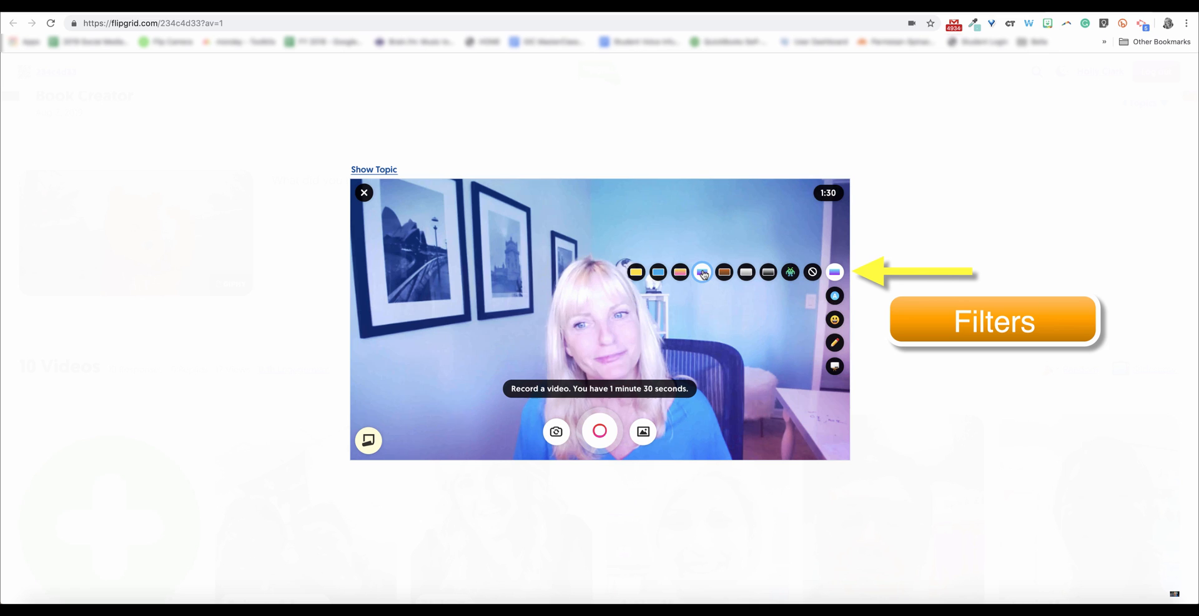
{"action": "left_click", "coordinate": [722, 272]}
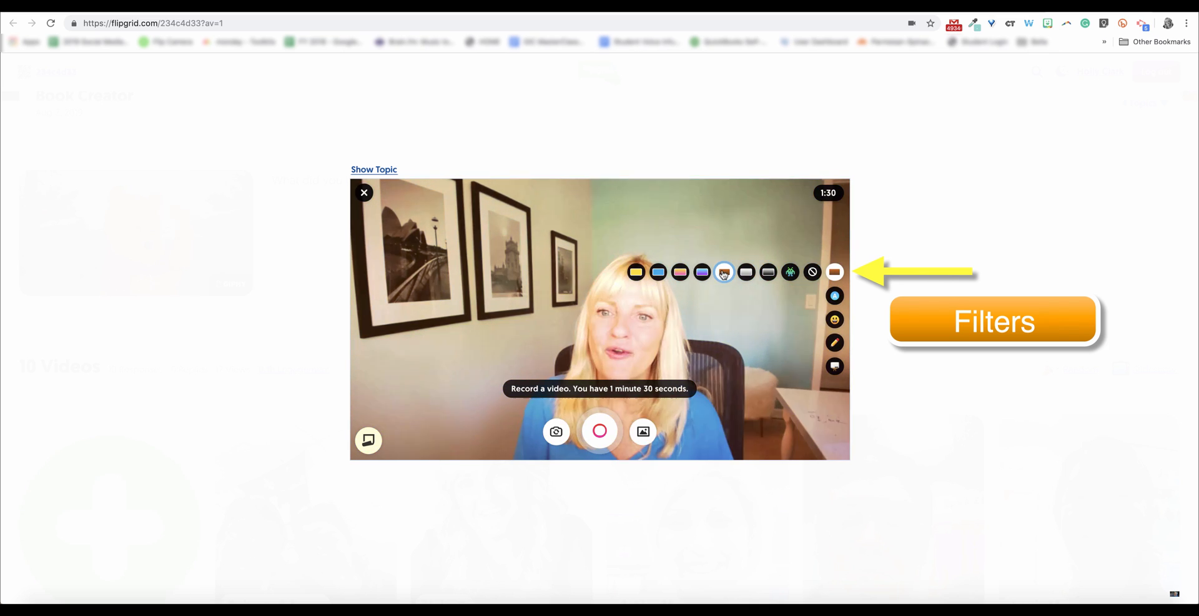
{"action": "left_click", "coordinate": [723, 272]}
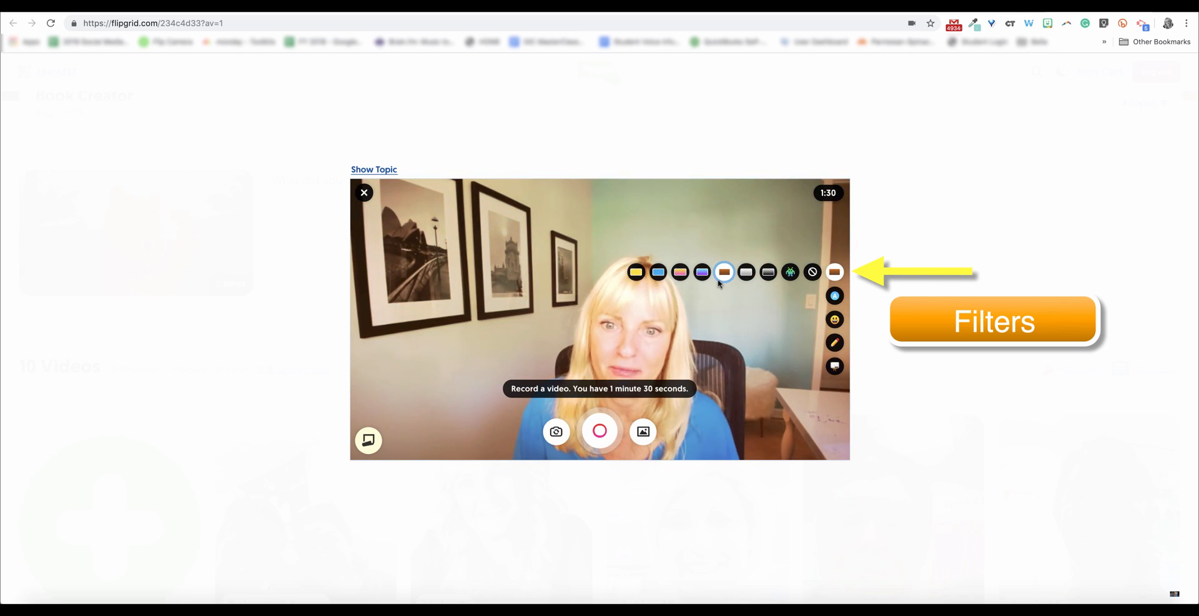
{"action": "mouse_move", "coordinate": [745, 272]}
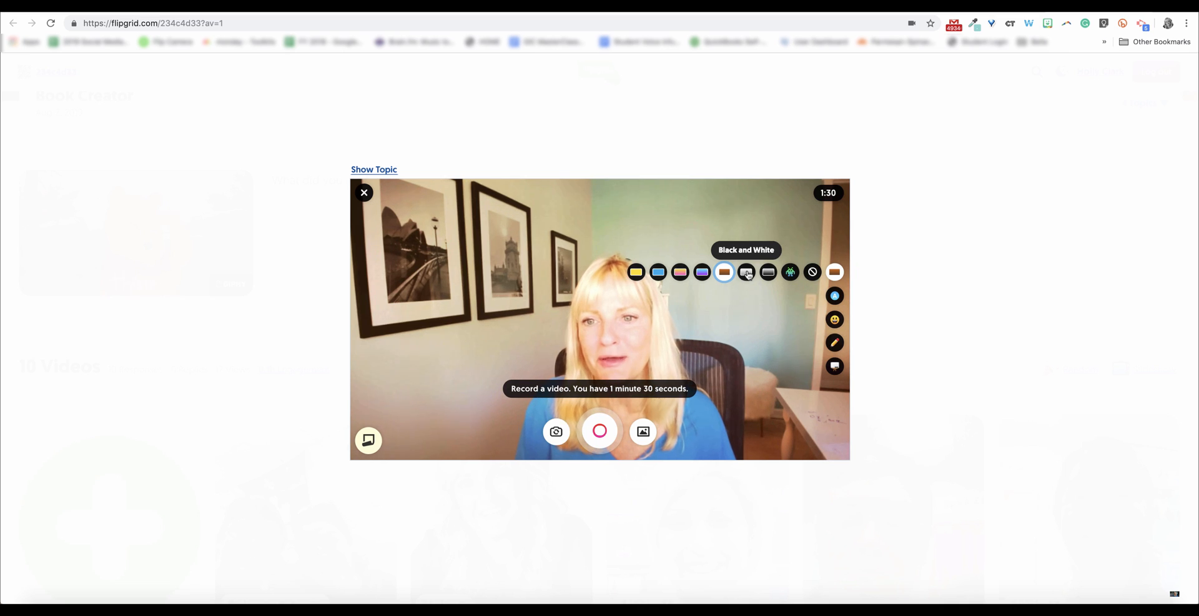
{"action": "left_click", "coordinate": [745, 272]}
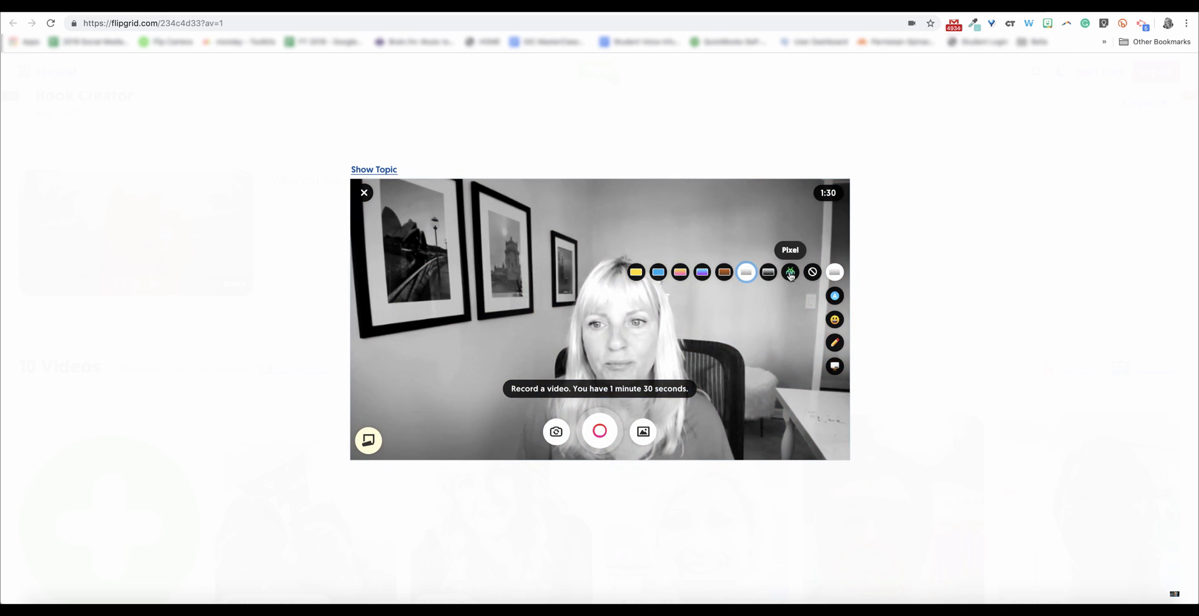
{"action": "left_click", "coordinate": [790, 273]}
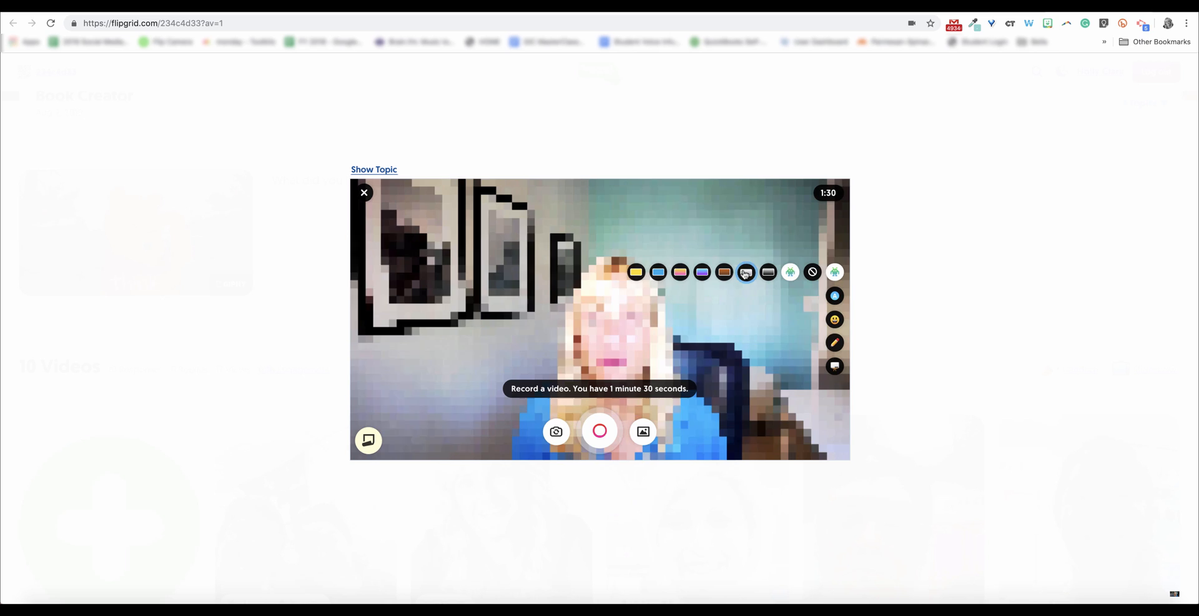
{"action": "left_click", "coordinate": [746, 272]}
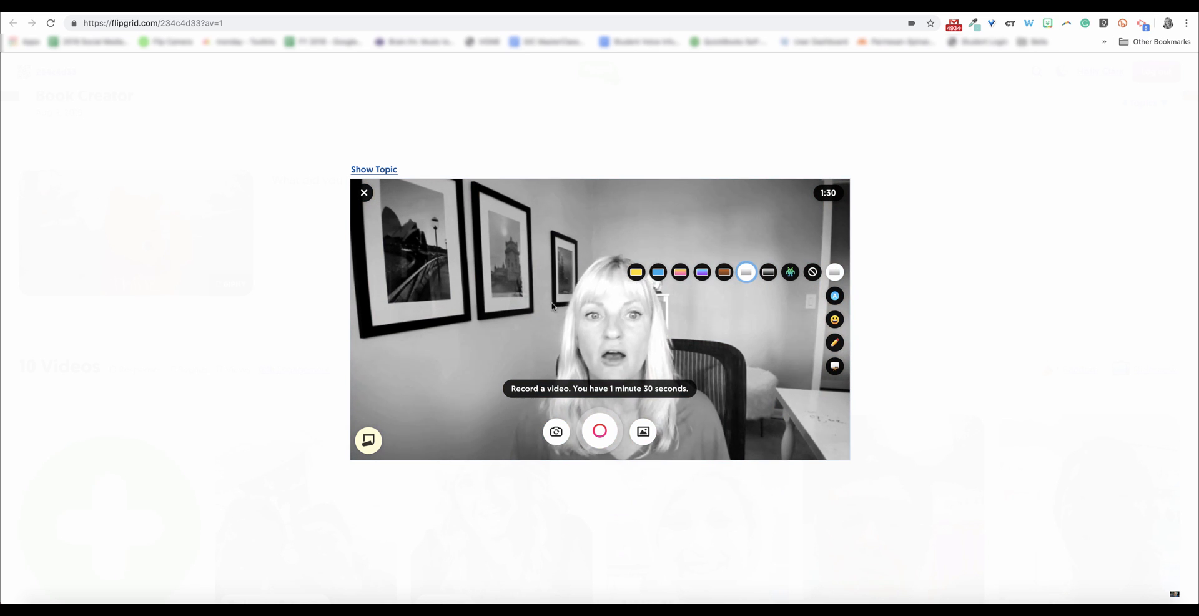
Check the topic details, then upload the Book Creator logo as a sticker on the preview.
{"action": "left_click", "coordinate": [374, 169]}
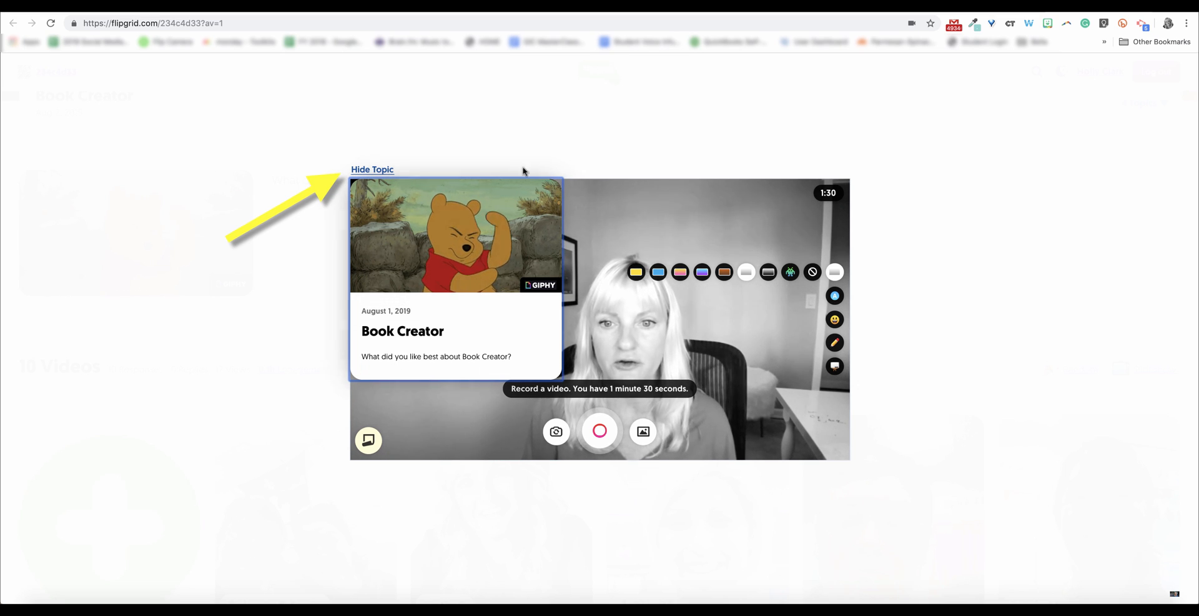
{"action": "left_click", "coordinate": [372, 169]}
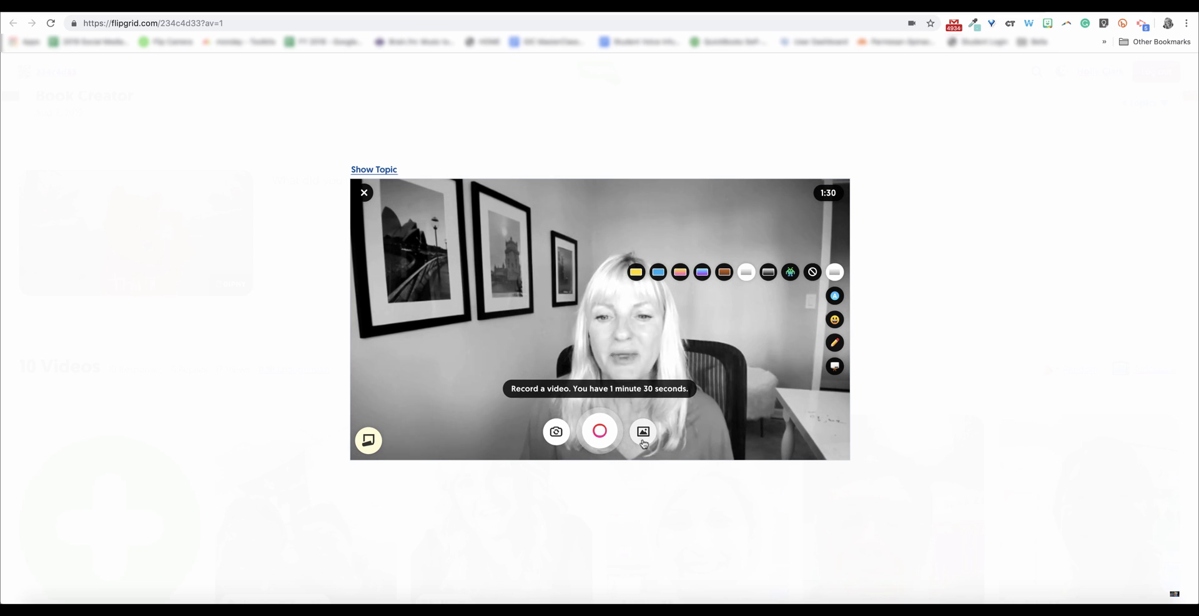
{"action": "mouse_move", "coordinate": [643, 432]}
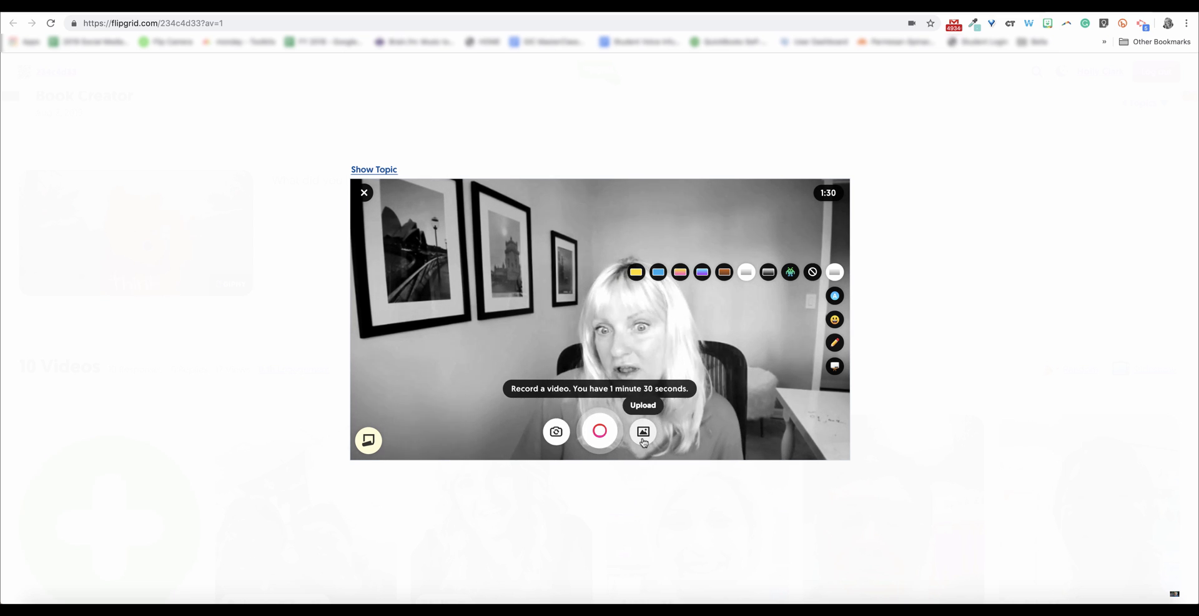
{"action": "left_click", "coordinate": [643, 432]}
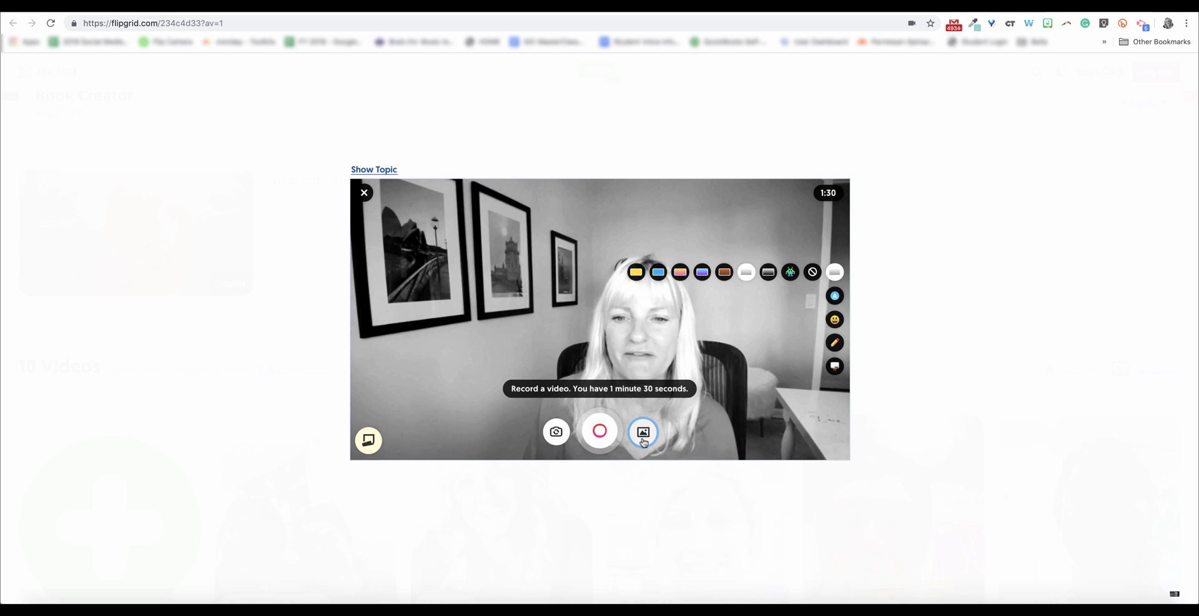
{"action": "left_click", "coordinate": [643, 431]}
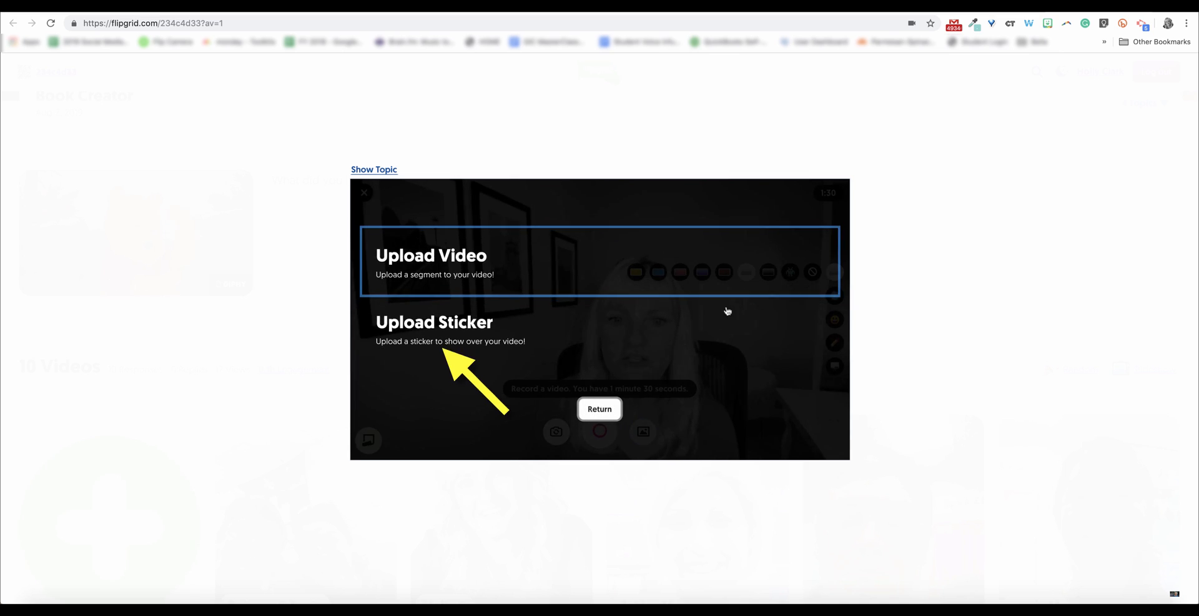
{"action": "mouse_move", "coordinate": [432, 269]}
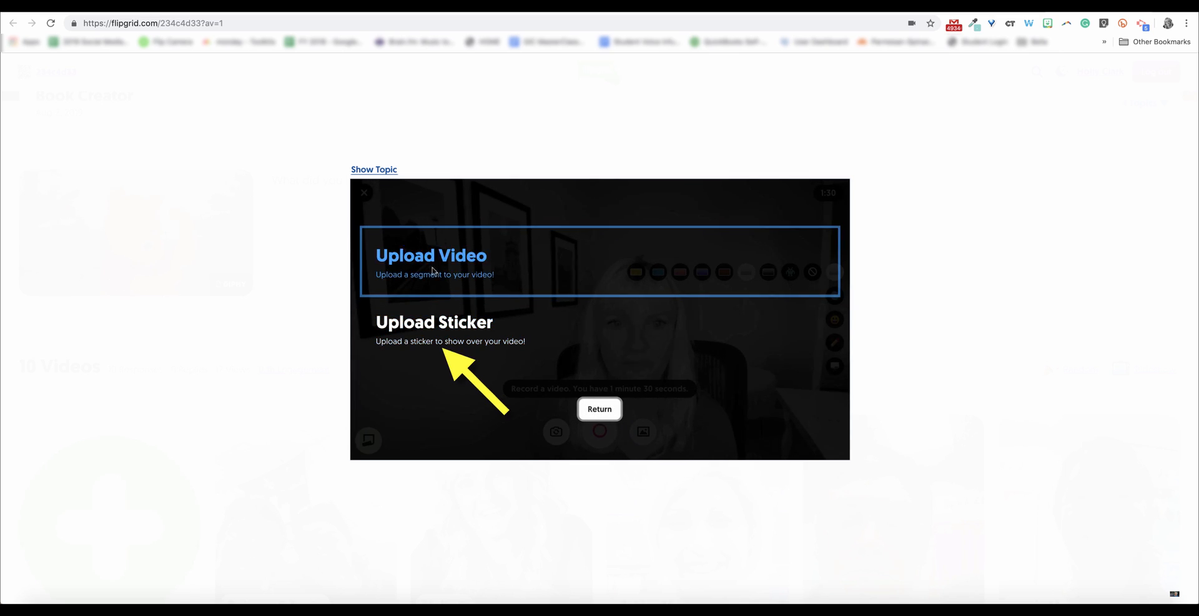
{"action": "left_click", "coordinate": [433, 321]}
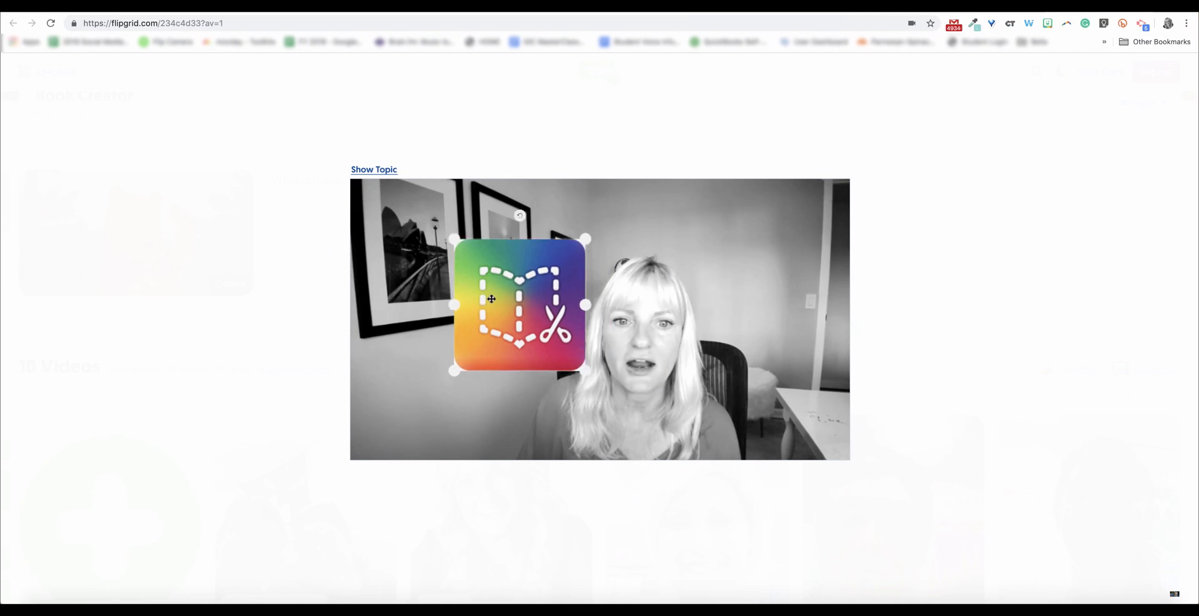
Drag the logo sticker left and add a red 'Book Creator' caption at top.
{"action": "left_click_drag", "start_coordinate": [518, 304], "coordinate": [445, 313]}
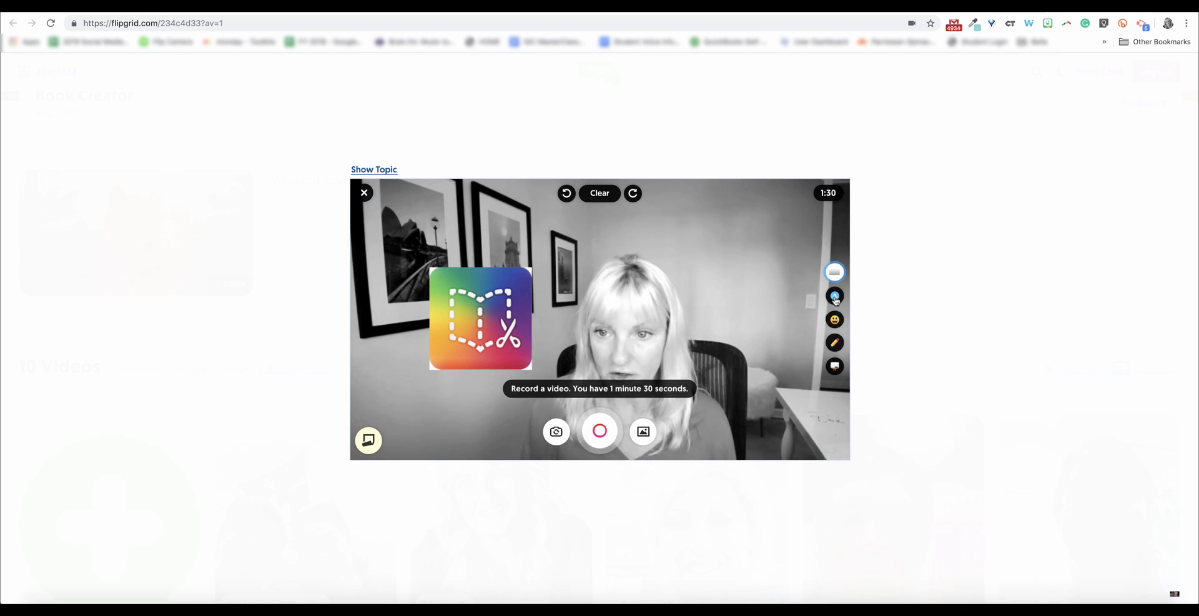
{"action": "left_click", "coordinate": [835, 295]}
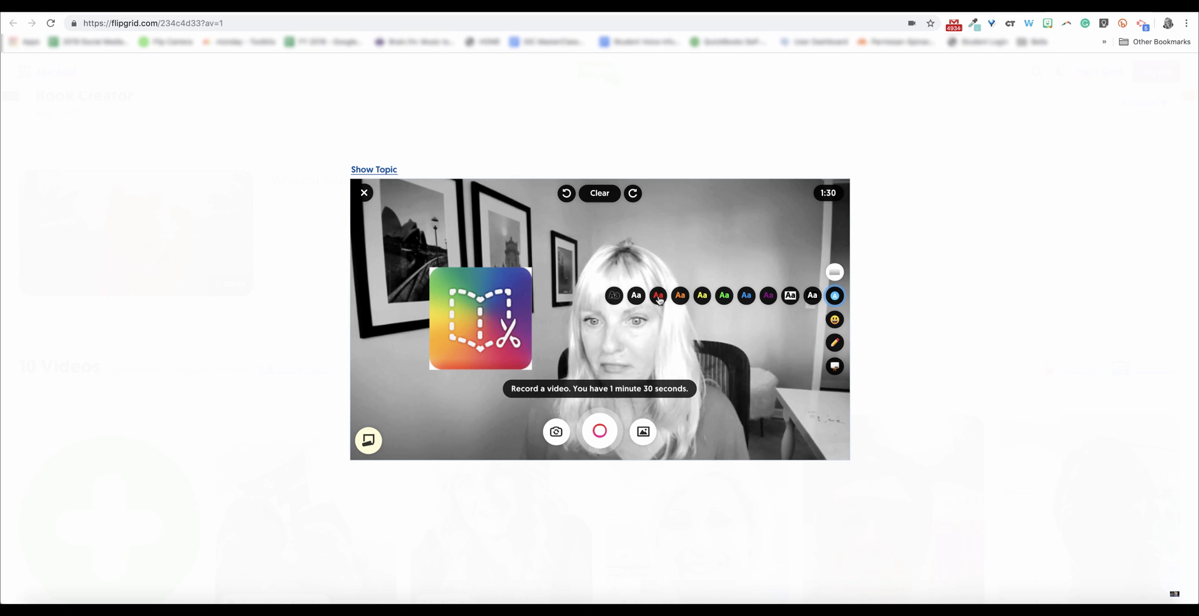
{"action": "left_click", "coordinate": [834, 295]}
{"action": "type", "text": "Book Creator"}
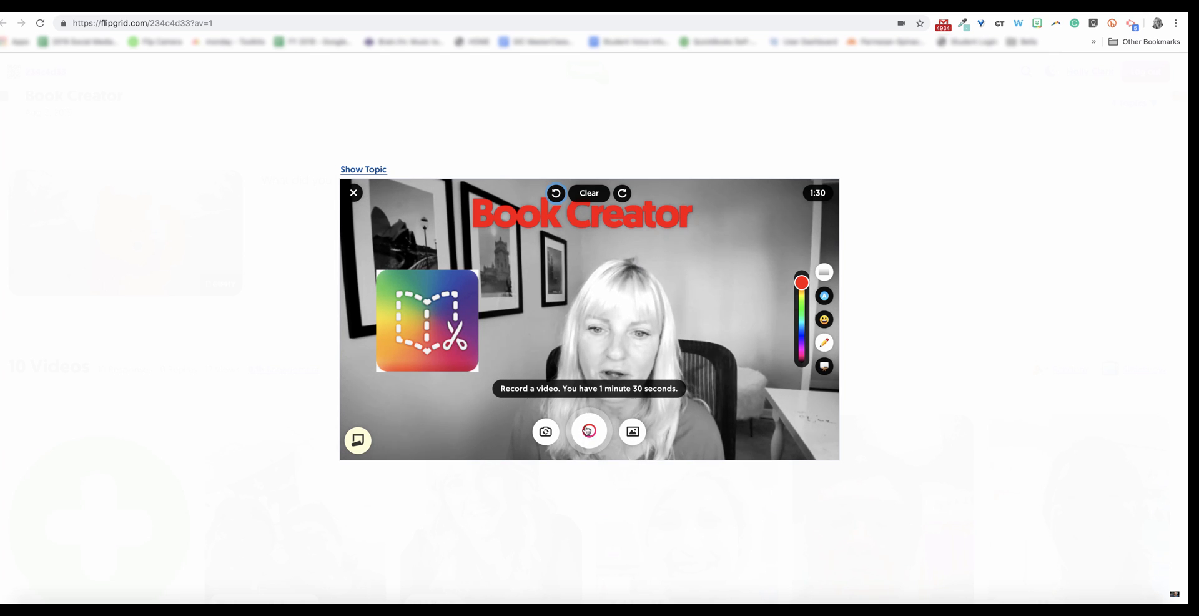
Record a 10-second clip with the logo and red caption, then review it.
{"action": "left_click", "coordinate": [589, 431]}
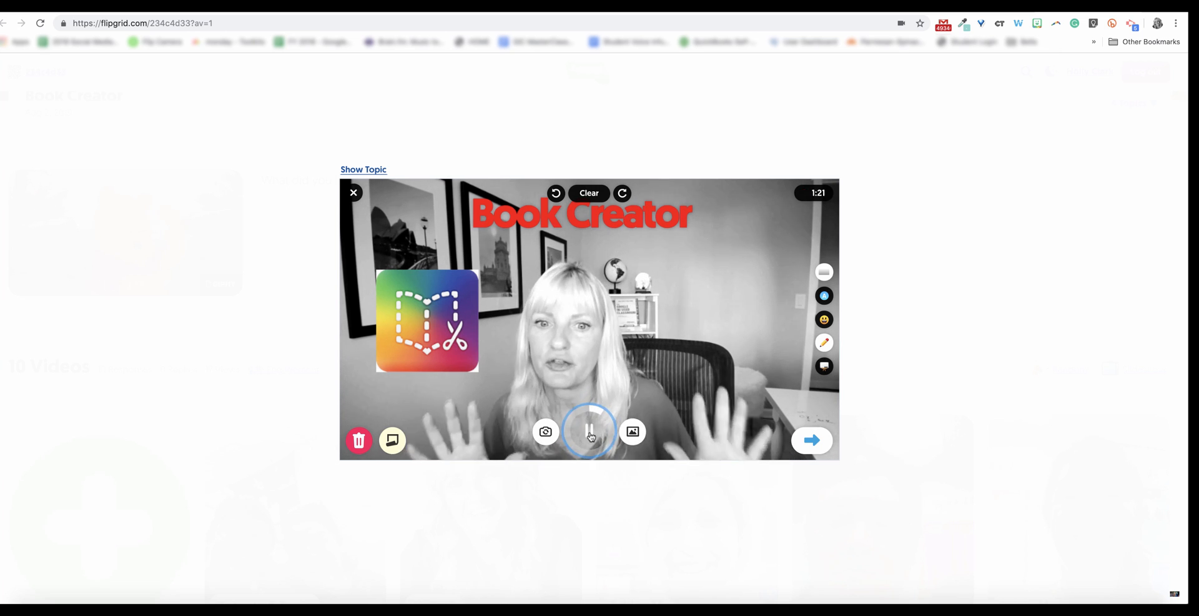
{"action": "left_click", "coordinate": [589, 432]}
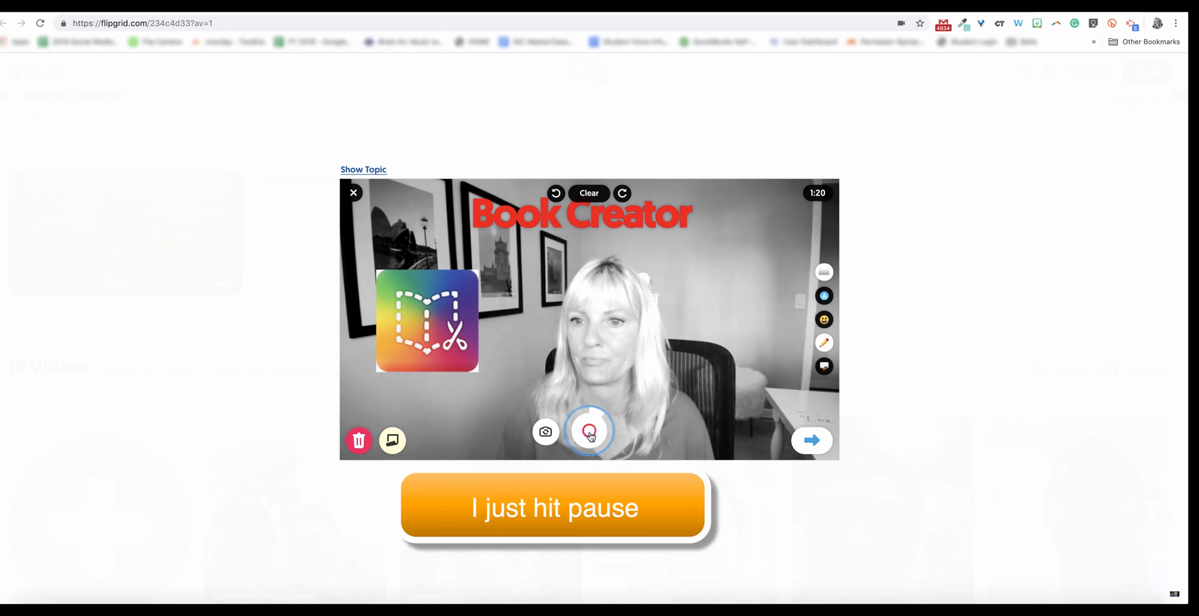
{"action": "left_click", "coordinate": [589, 431]}
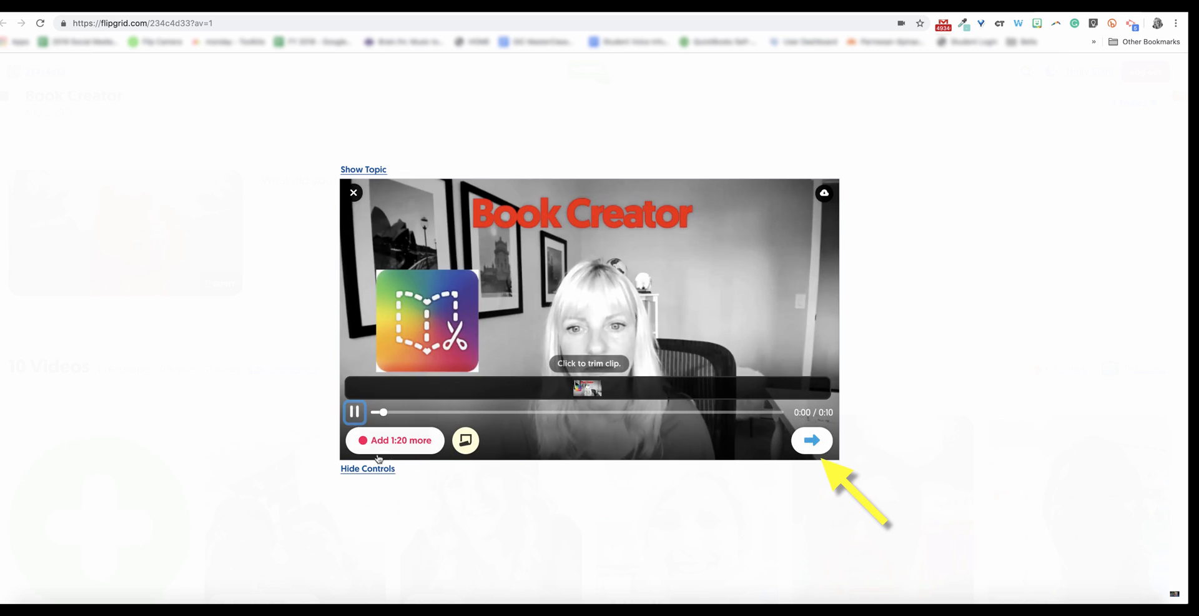
Pause the preview, add 1:20 more recording time, and upload a round image sticker.
{"action": "left_click", "coordinate": [354, 412]}
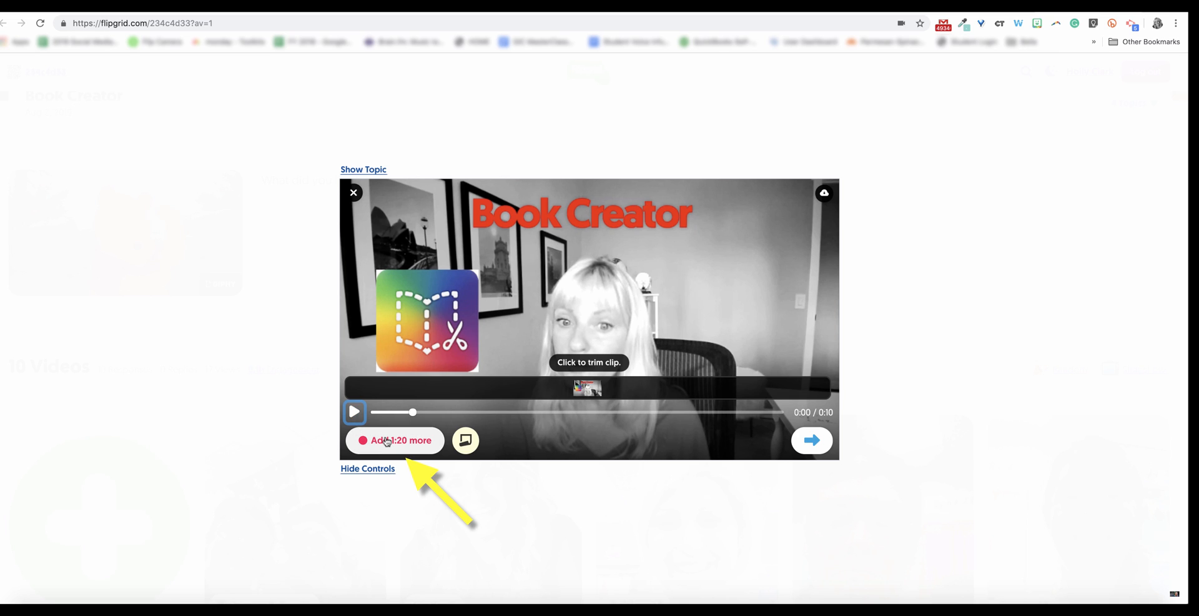
{"action": "left_click", "coordinate": [395, 439]}
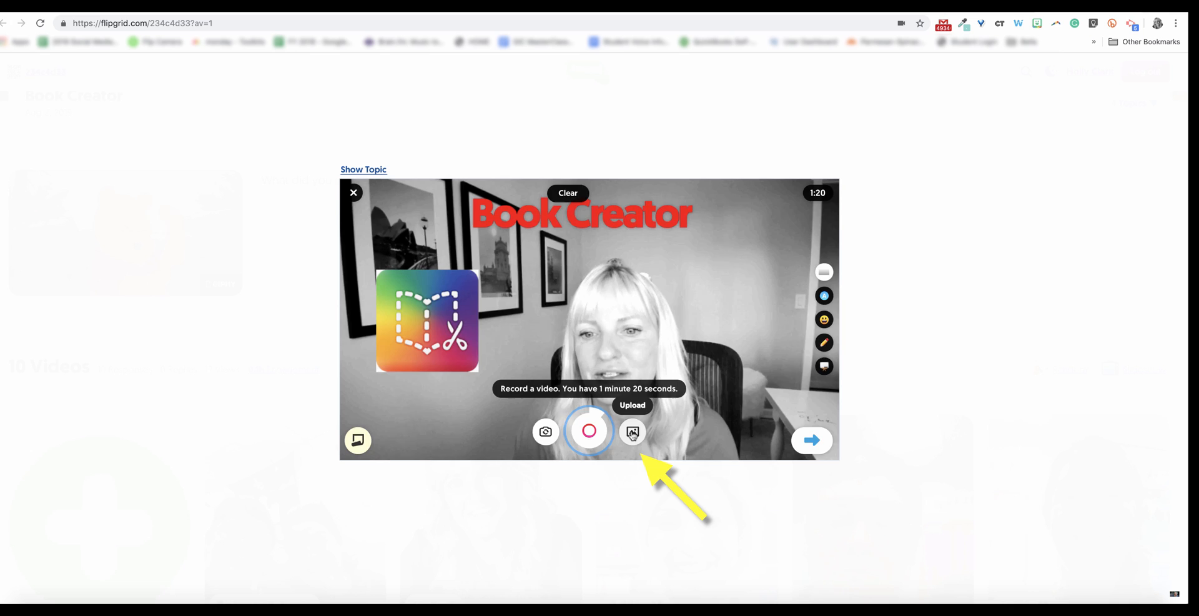
{"action": "left_click", "coordinate": [633, 432]}
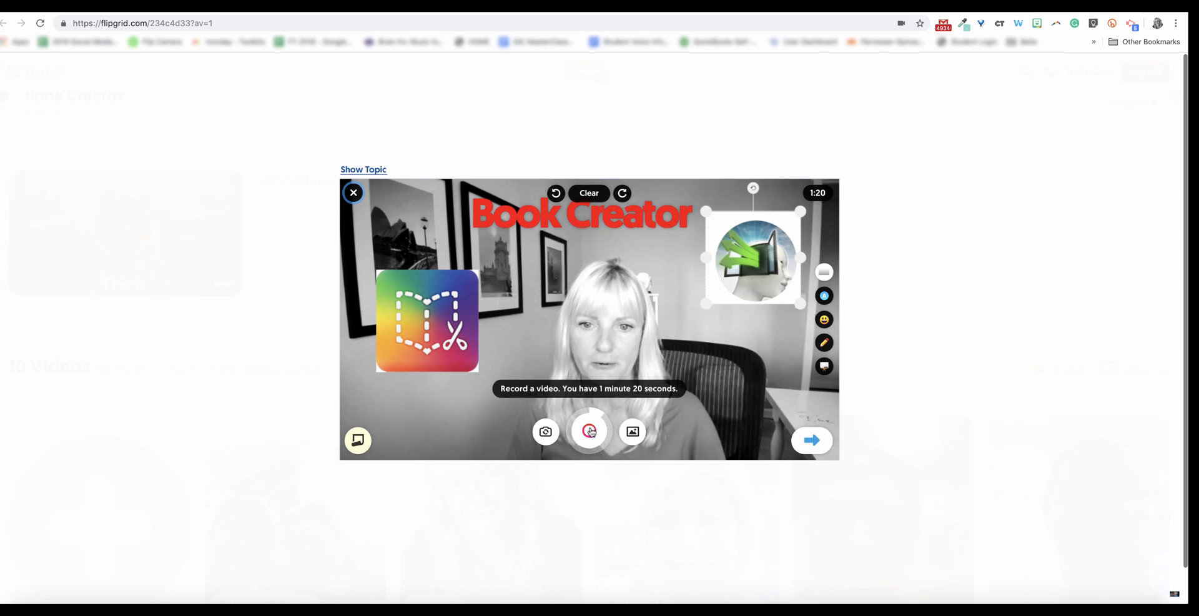
Record a second clip with the overlays and open the review screen.
{"action": "left_click", "coordinate": [589, 432]}
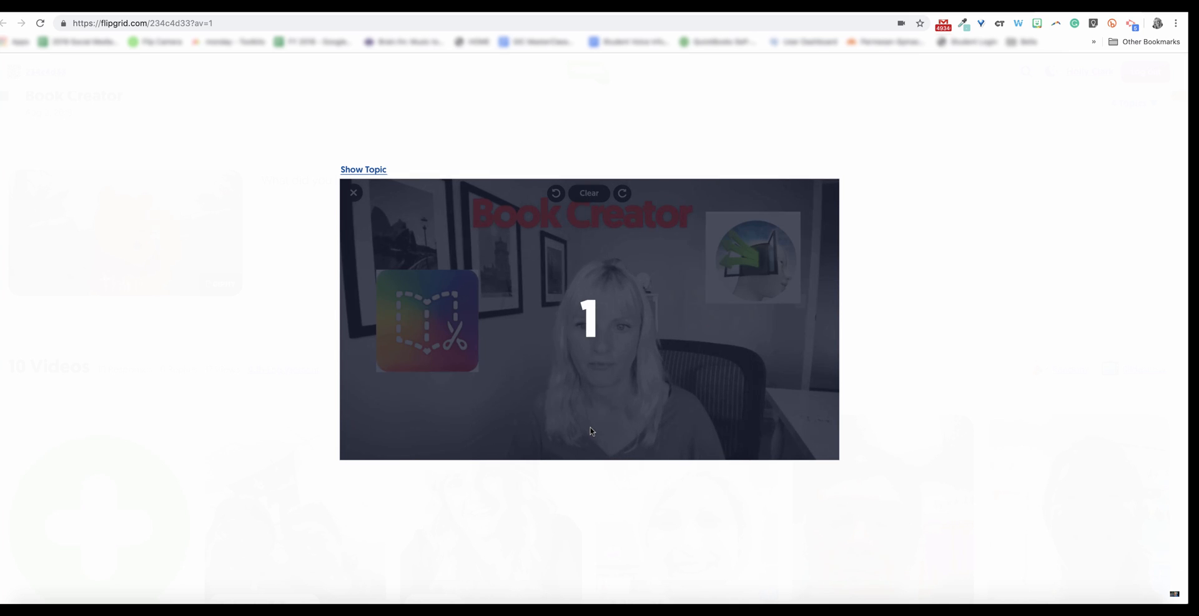
{"action": "left_click", "coordinate": [589, 432]}
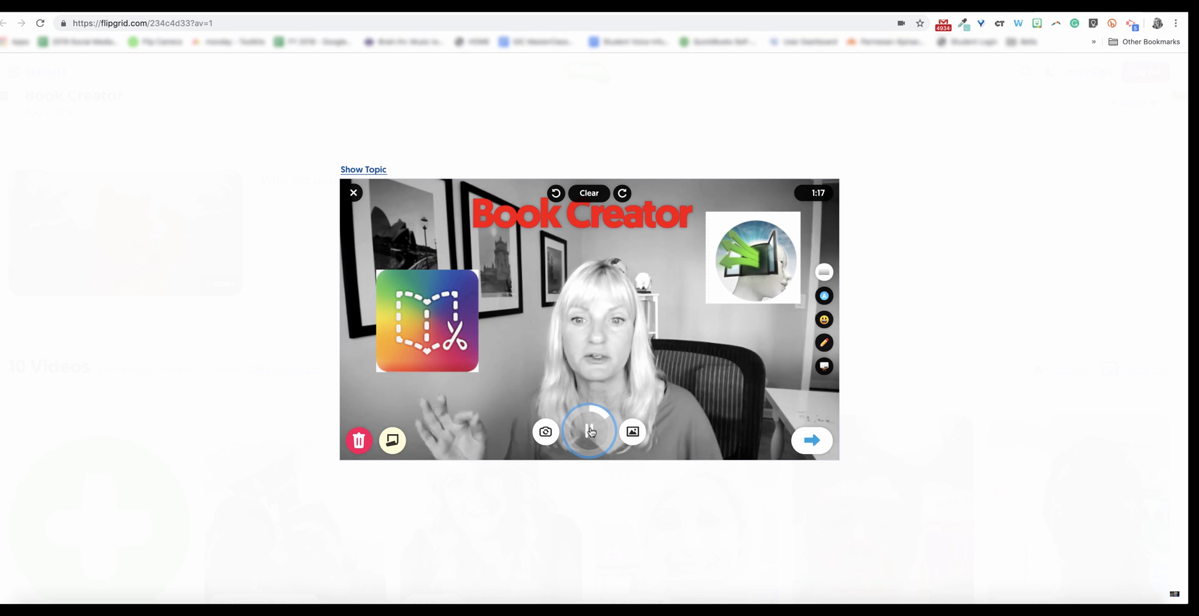
{"action": "left_click", "coordinate": [589, 432]}
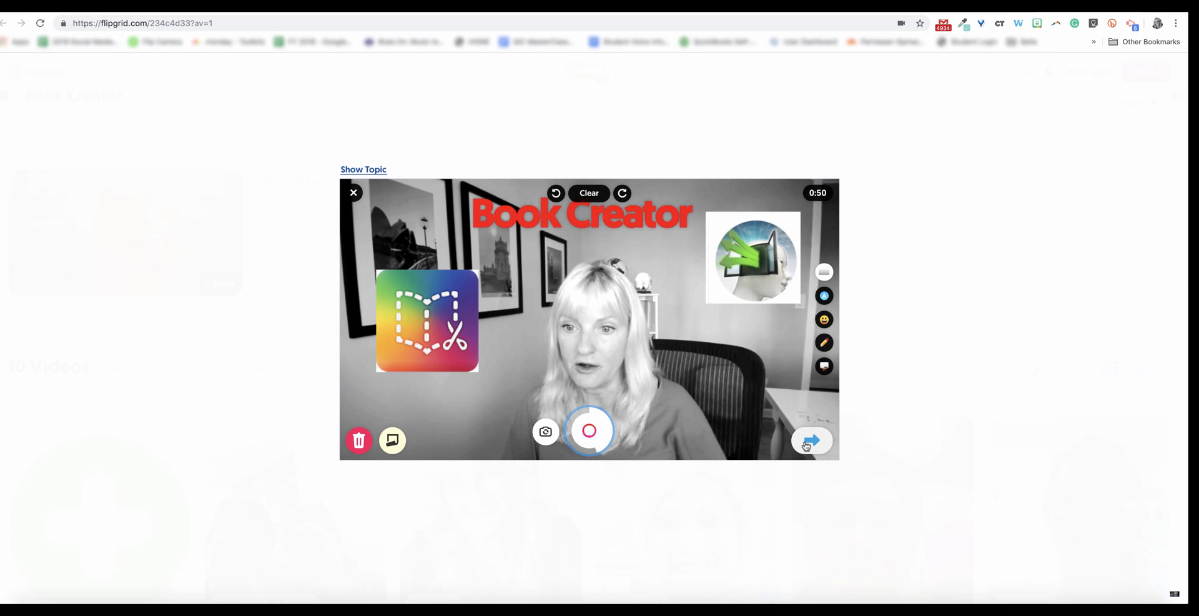
{"action": "left_click", "coordinate": [588, 430]}
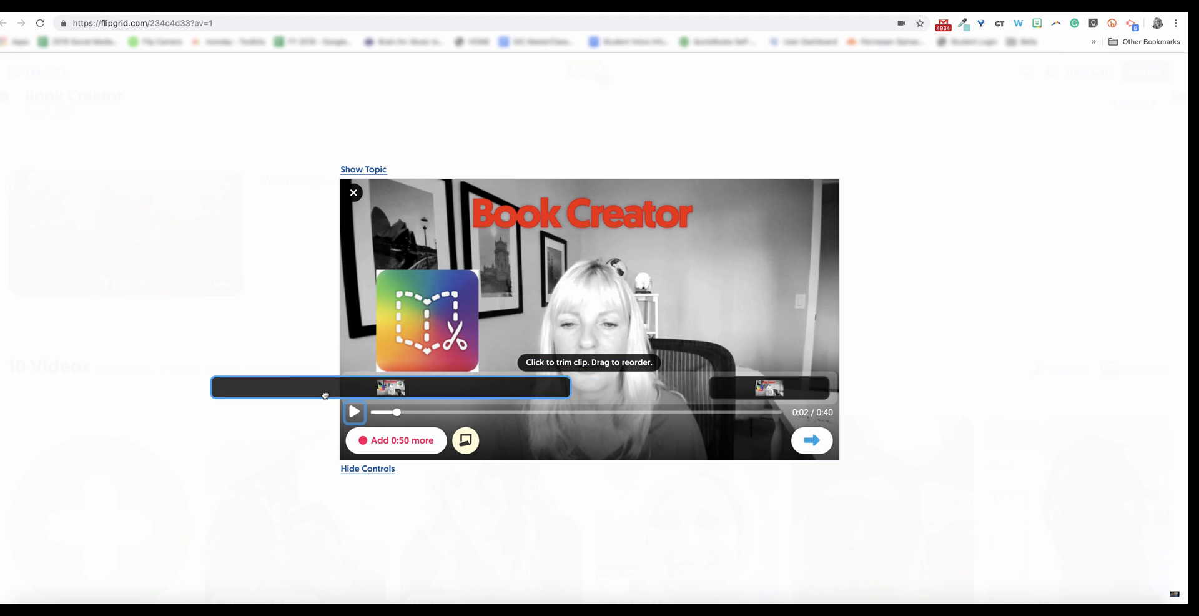
Reorder the two clips and play back the 40-second combined video.
{"action": "left_click_drag", "start_coordinate": [321, 395], "coordinate": [428, 387]}
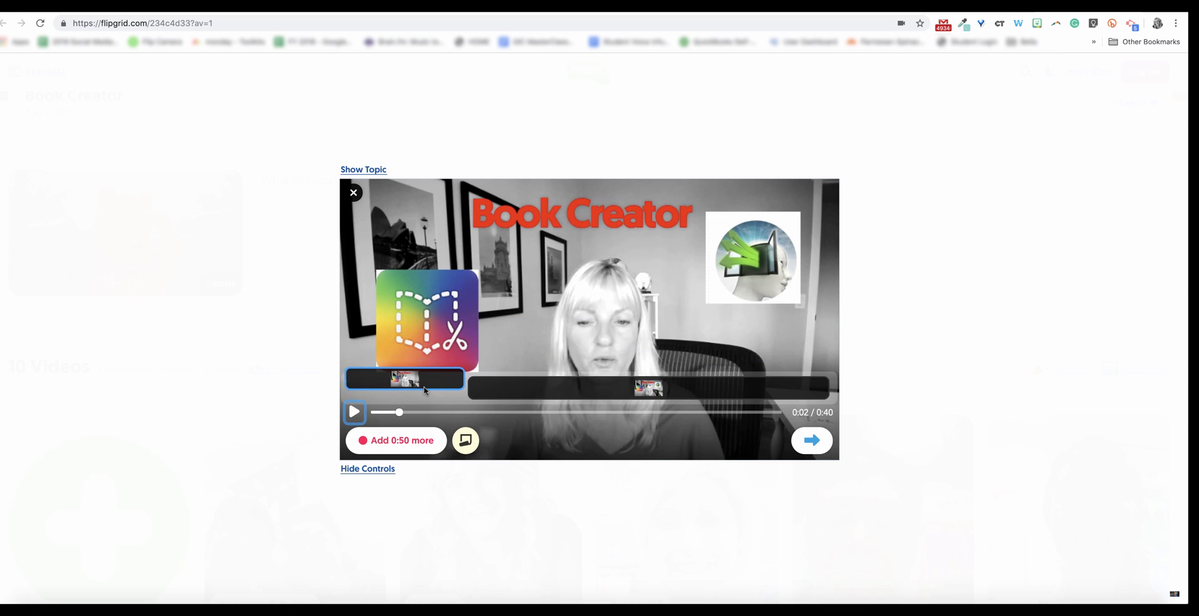
{"action": "left_click", "coordinate": [354, 412]}
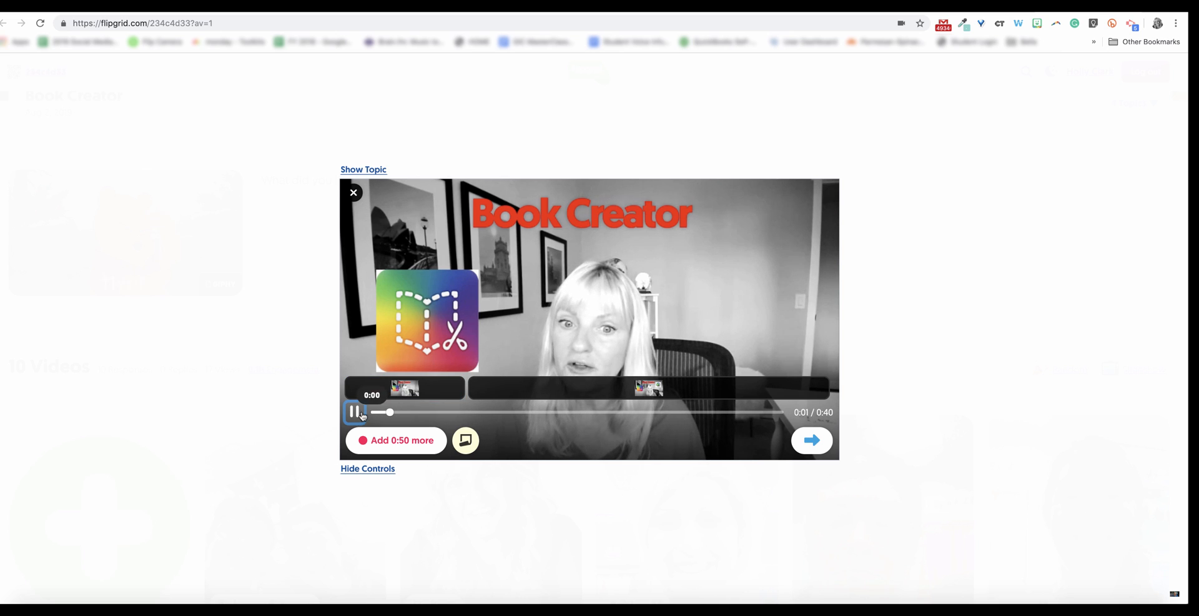
{"action": "left_click", "coordinate": [354, 412]}
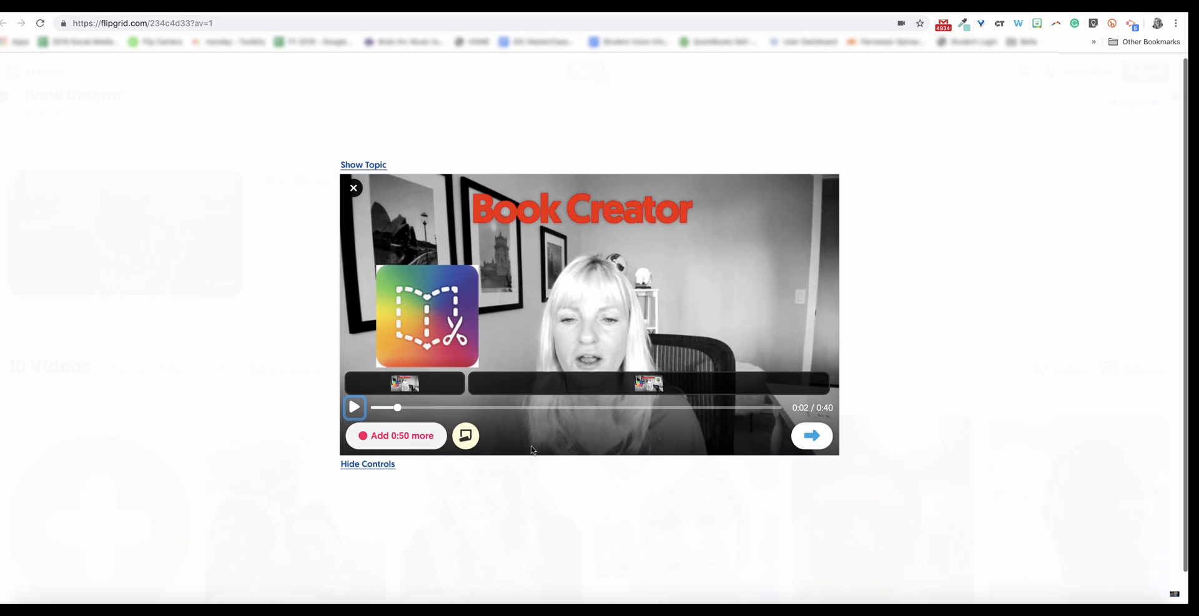
{"action": "mouse_move", "coordinate": [811, 435]}
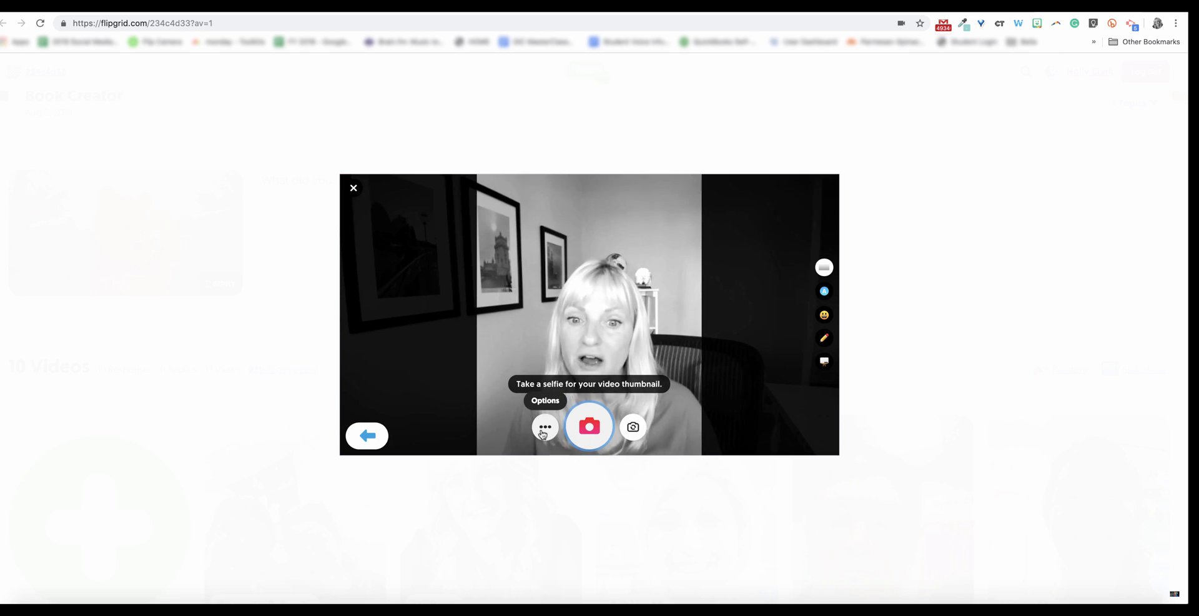
Import a portrait photo as the thumbnail and add a blowing-kiss emoji sticker.
{"action": "left_click", "coordinate": [544, 427]}
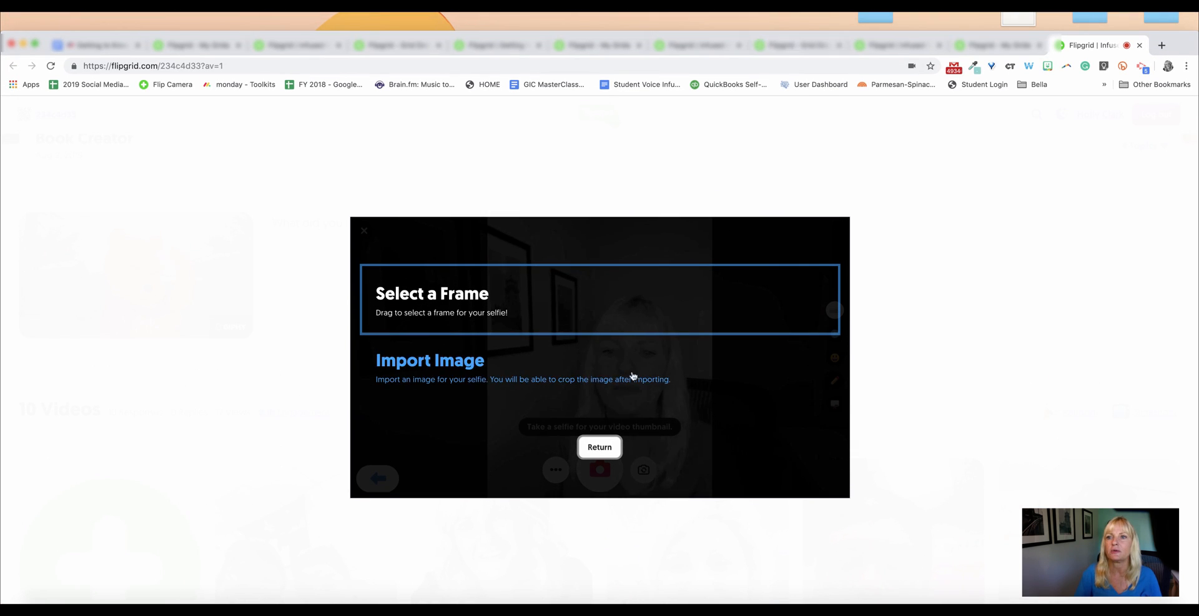
{"action": "left_click", "coordinate": [430, 360]}
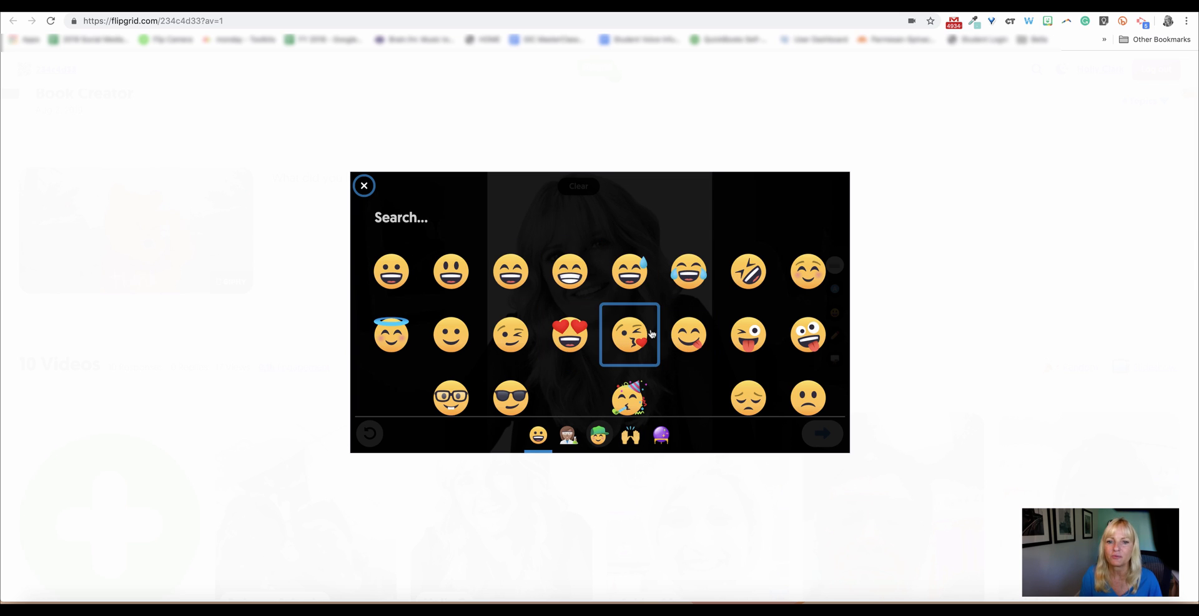
{"action": "left_click", "coordinate": [629, 334]}
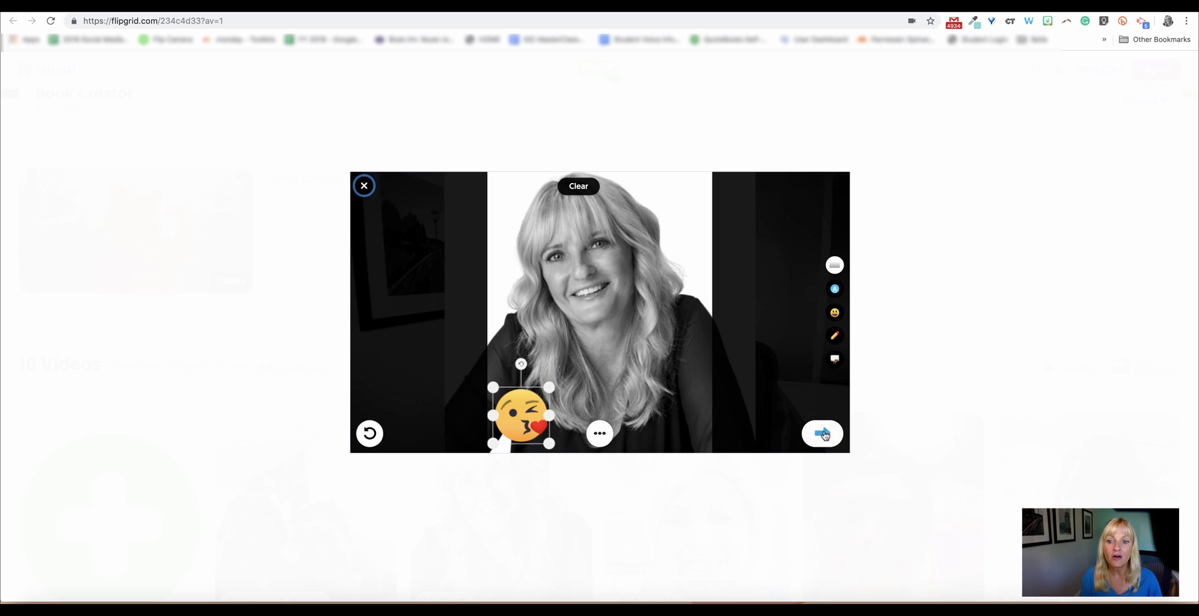
Enter the title 'Reasons why Book Creator changed my life!!' and submit the video.
{"action": "left_click", "coordinate": [822, 433]}
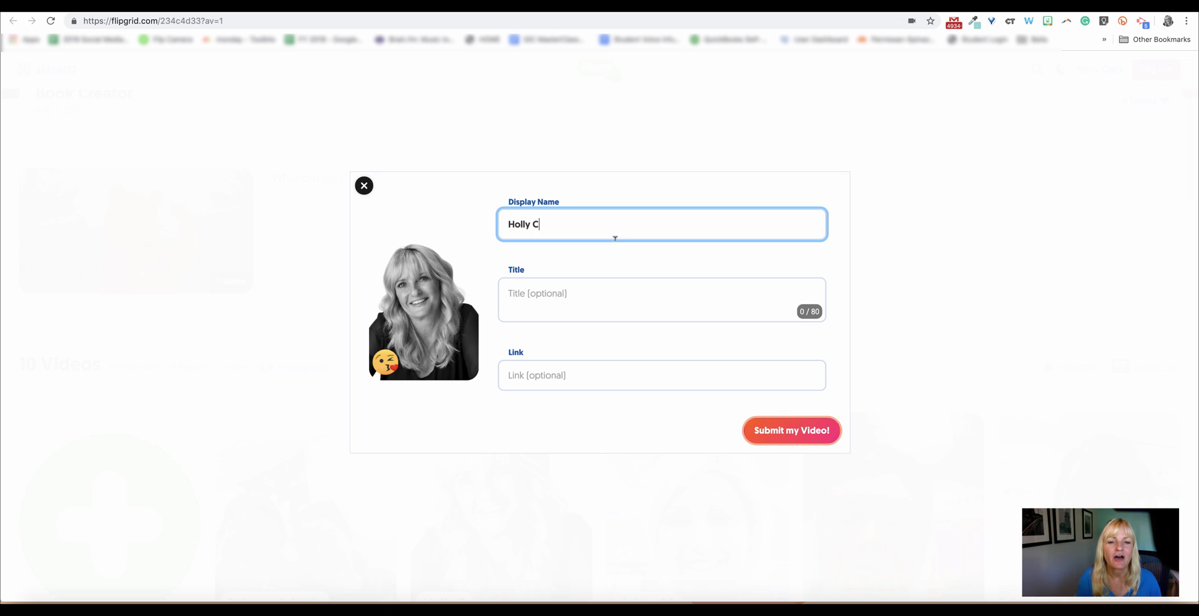
{"action": "left_click", "coordinate": [660, 299]}
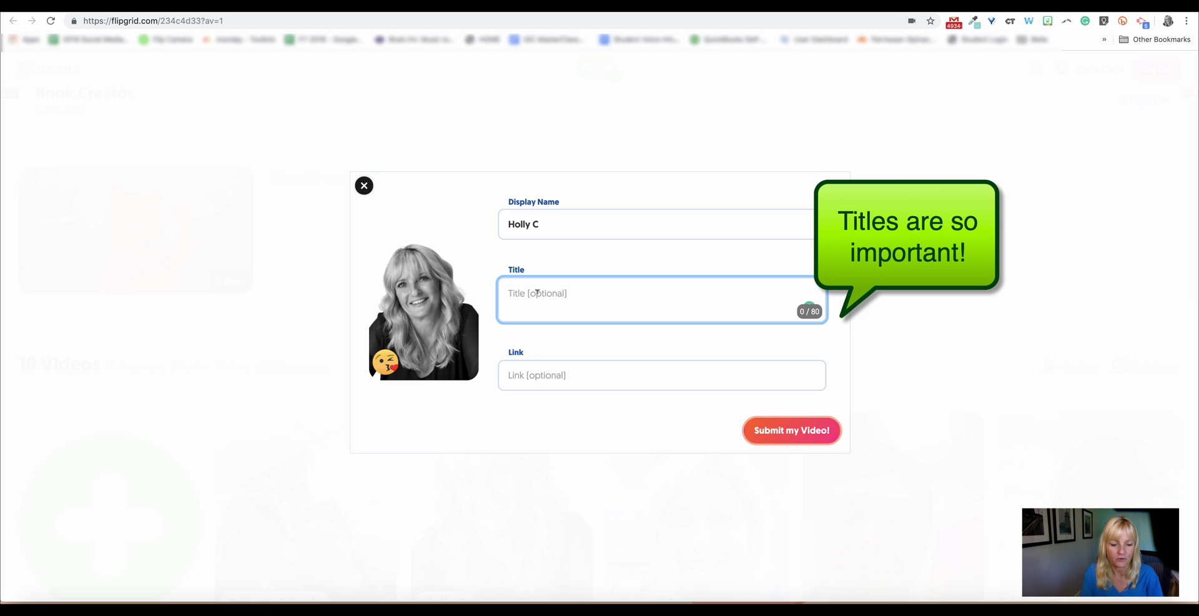
{"action": "type", "text": "Reasons why Book Creator changed my"}
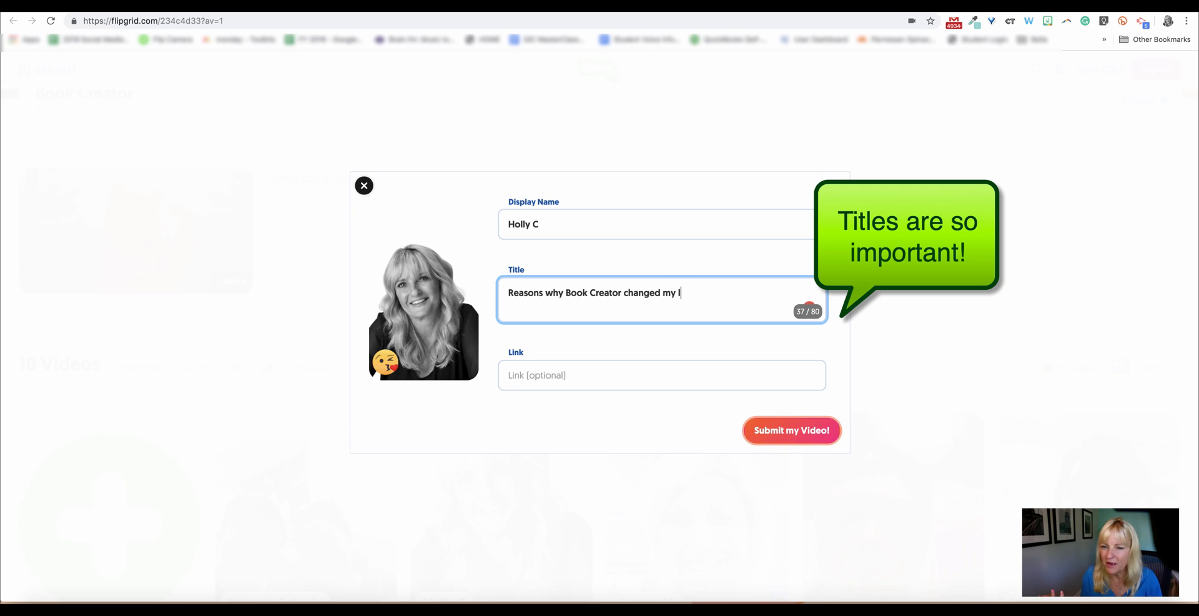
{"action": "type", "text": "life"}
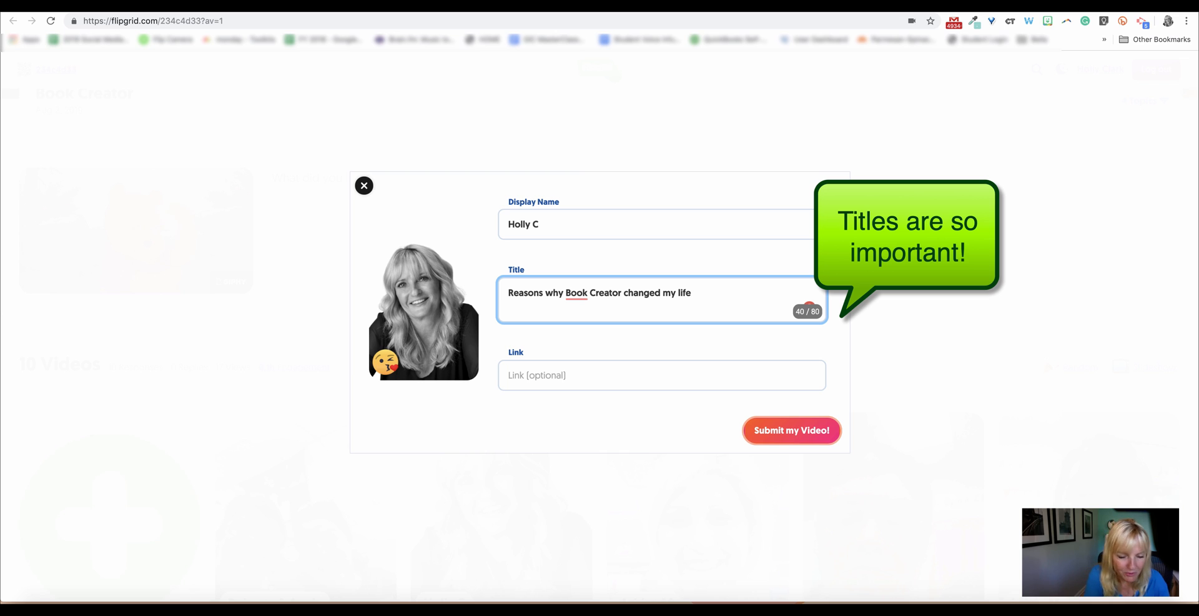
{"action": "type", "text": "!!"}
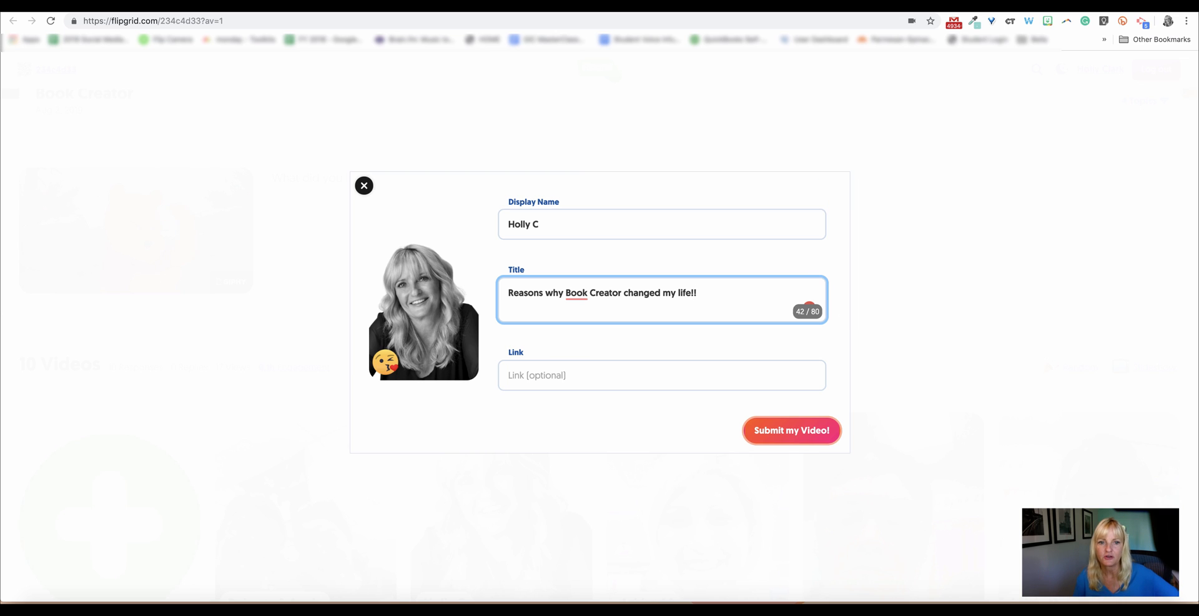
{"action": "left_click", "coordinate": [790, 429]}
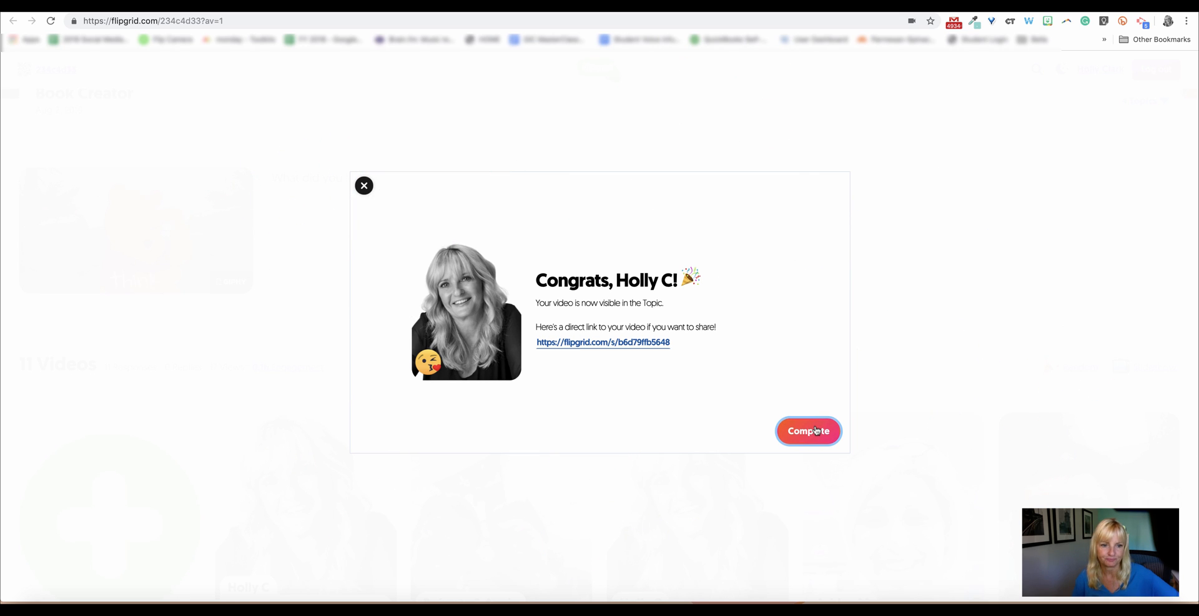
Close the submission confirmation and go to My Shorts, listing one Short.
{"action": "left_click", "coordinate": [807, 430]}
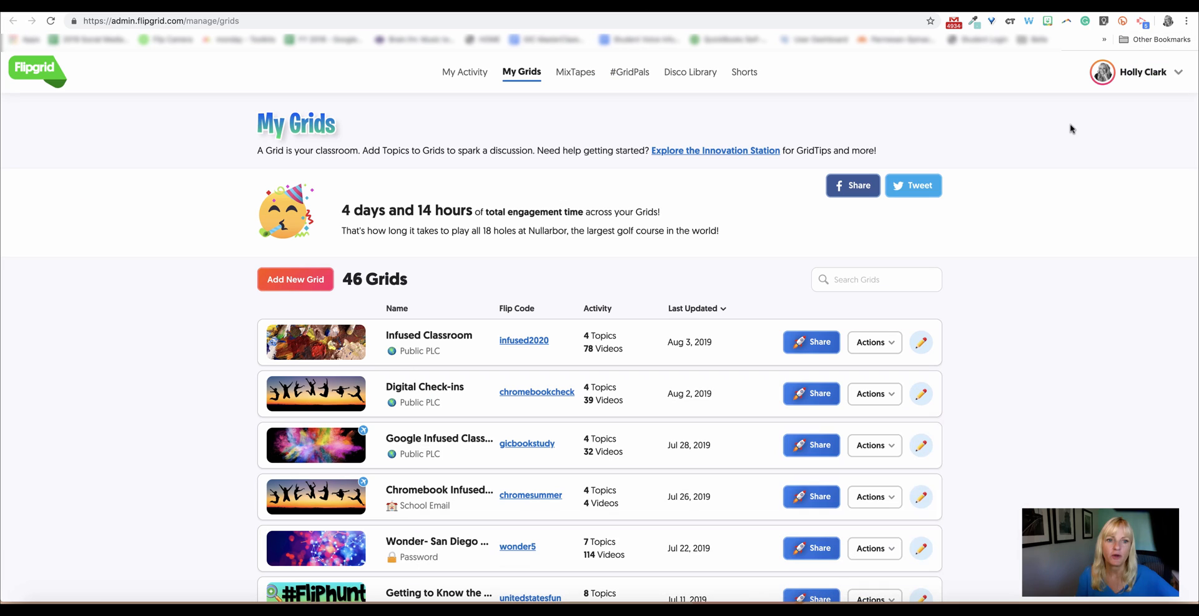
{"action": "mouse_move", "coordinate": [742, 72]}
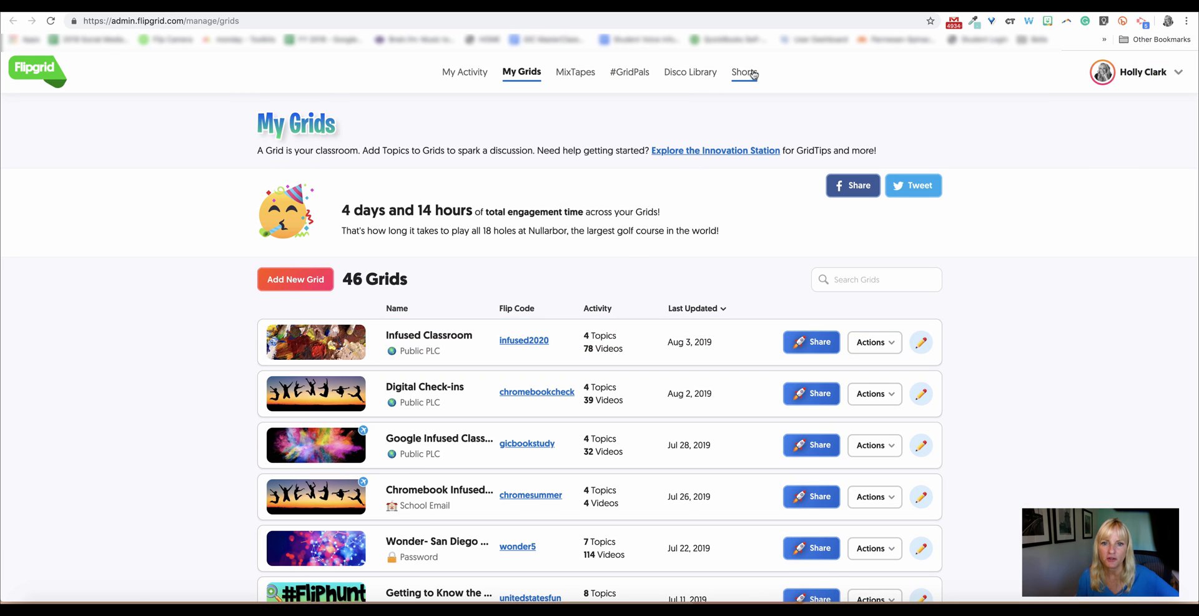
{"action": "left_click", "coordinate": [742, 72]}
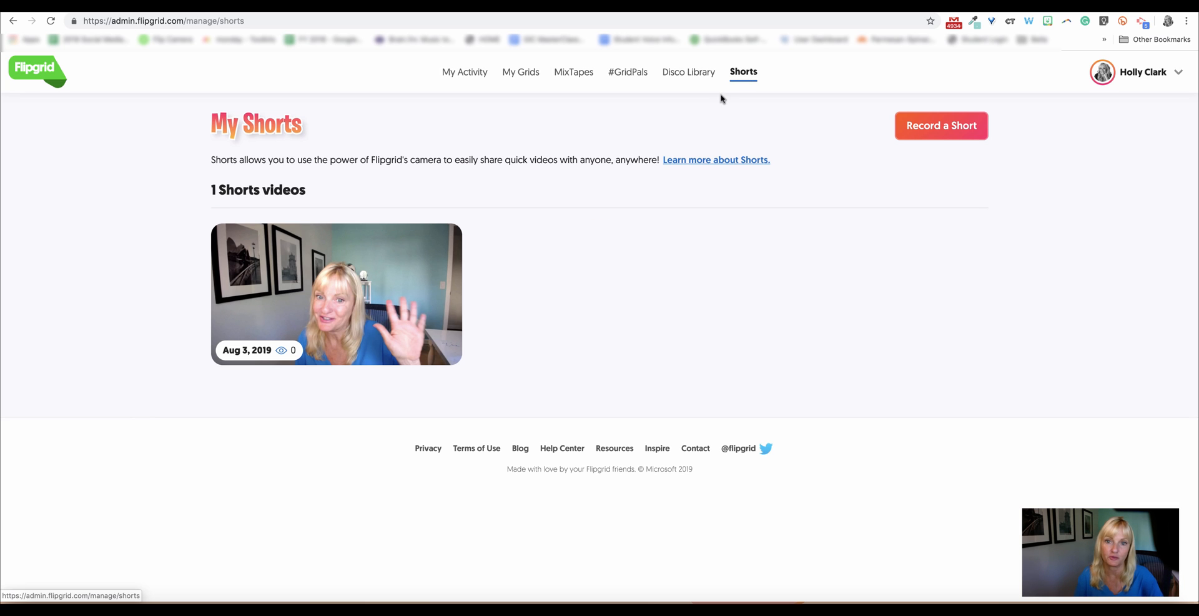
Delete the single saved Short, acknowledging the permanent-deletion checkbox and confirming.
{"action": "left_click", "coordinate": [336, 295]}
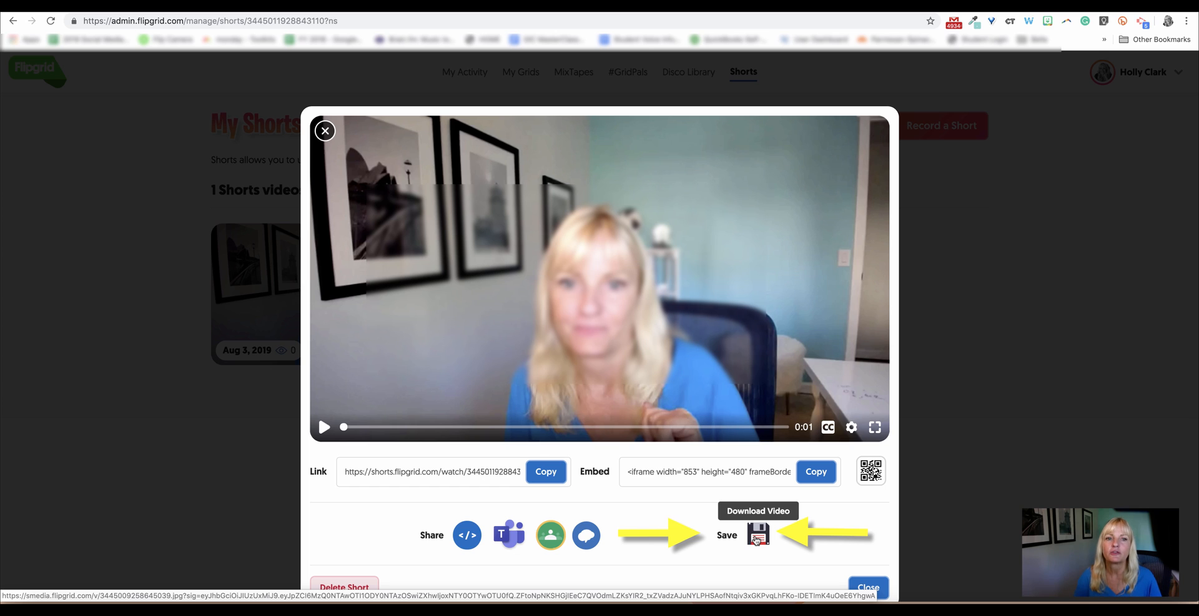
{"action": "mouse_move", "coordinate": [783, 343]}
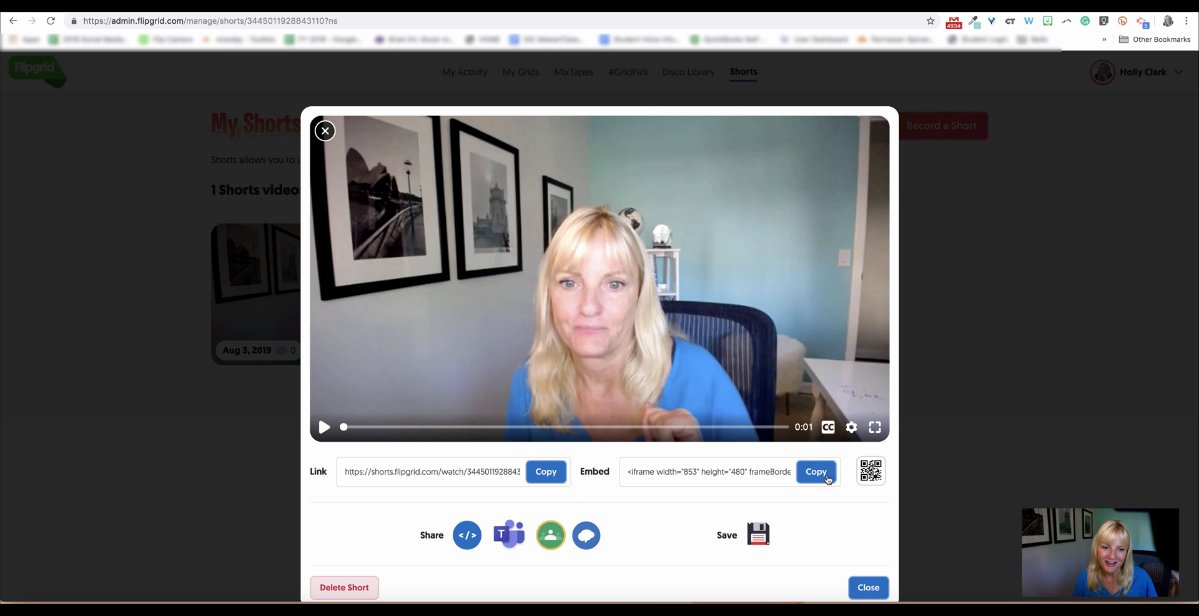
{"action": "left_click", "coordinate": [344, 587]}
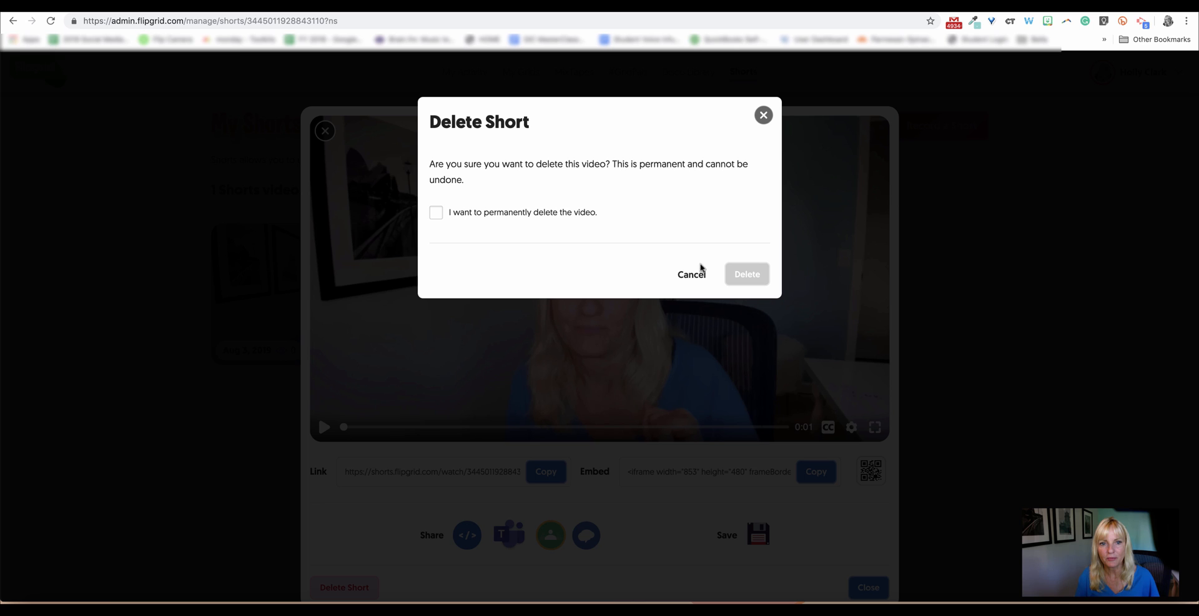
{"action": "left_click", "coordinate": [435, 211]}
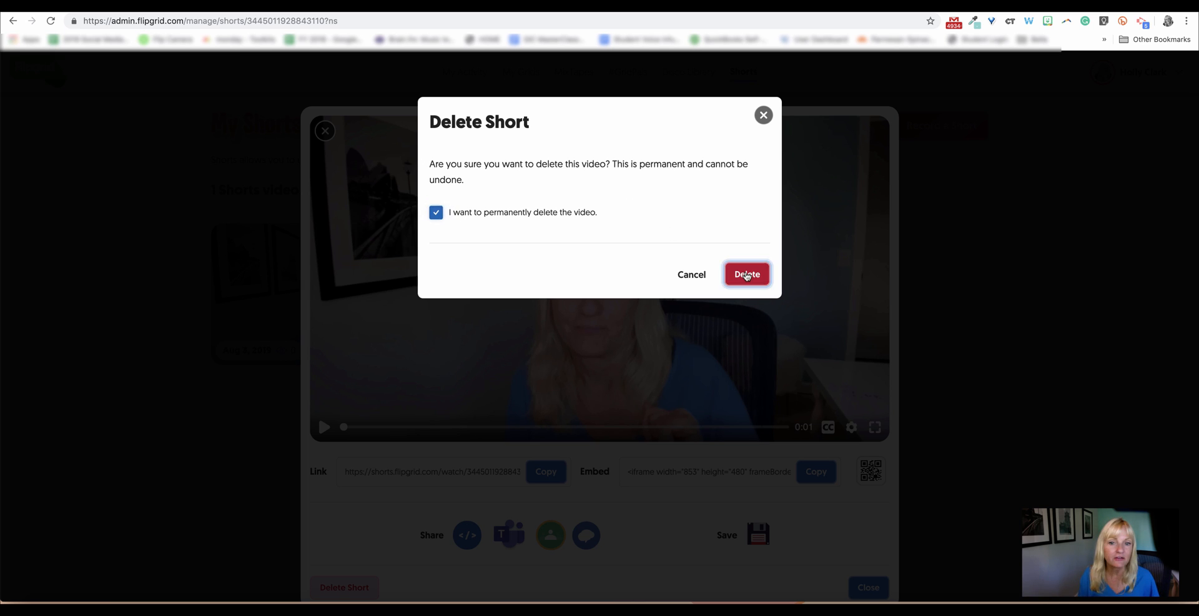
{"action": "left_click", "coordinate": [746, 273]}
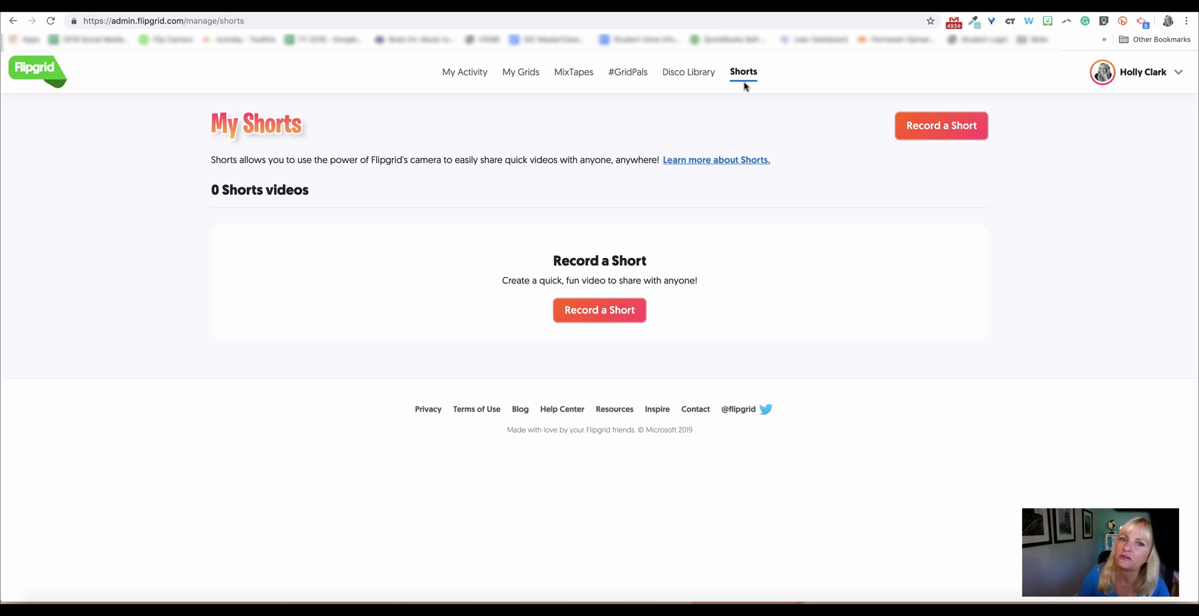
{"action": "mouse_move", "coordinate": [608, 28]}
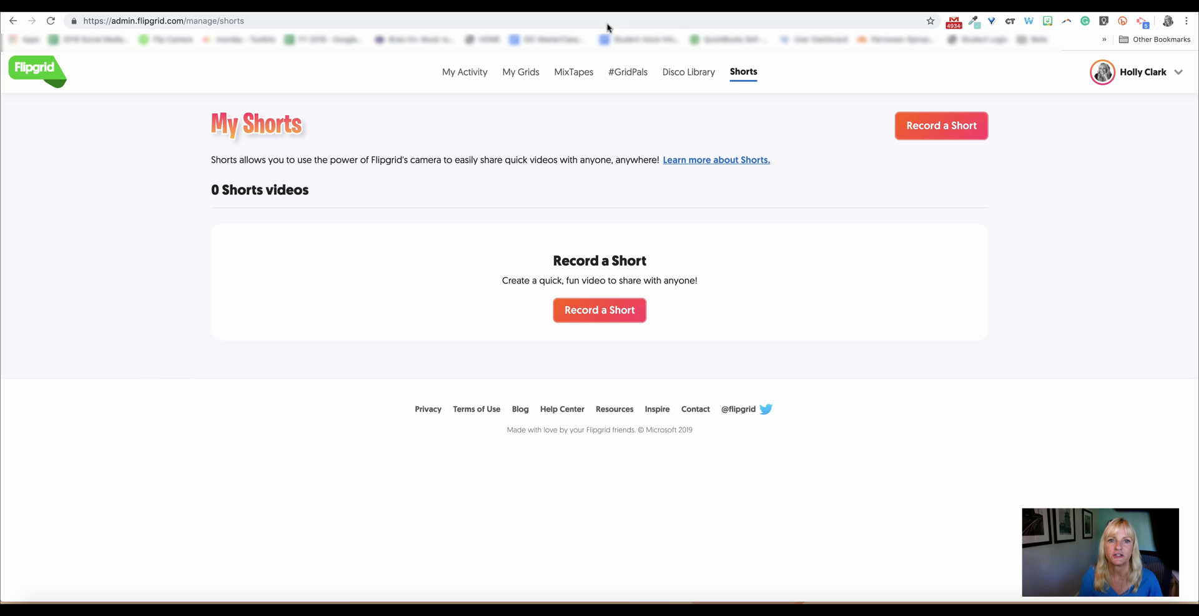
{"action": "mouse_move", "coordinate": [521, 72]}
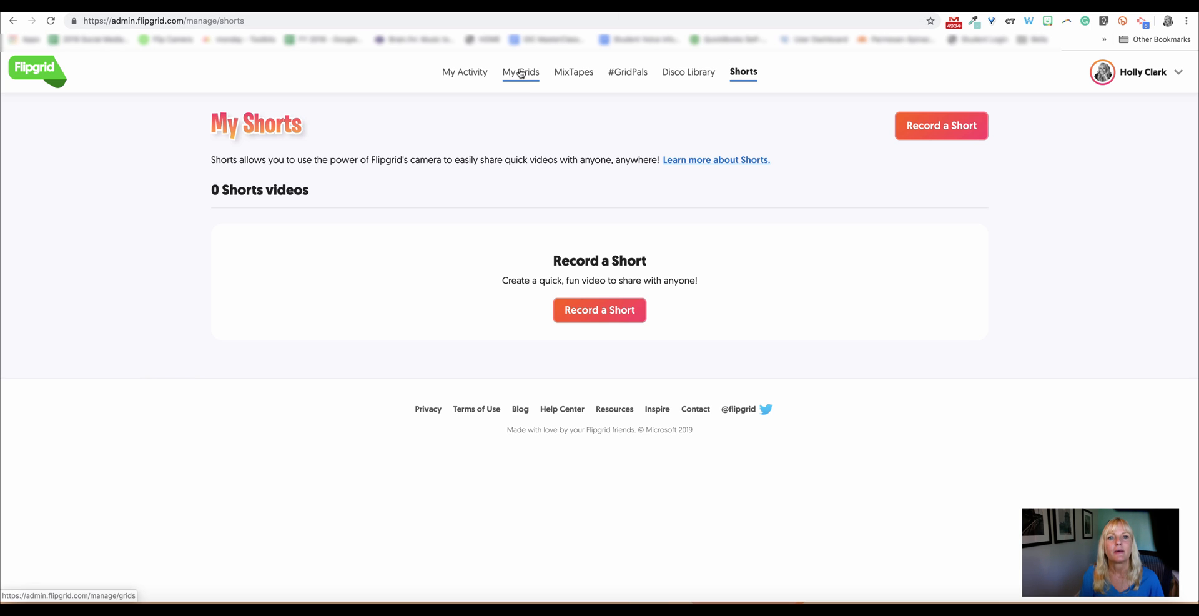
Open Infused Classroom's infused2020 student page and expand its four topics below Book Creator.
{"action": "left_click", "coordinate": [521, 72]}
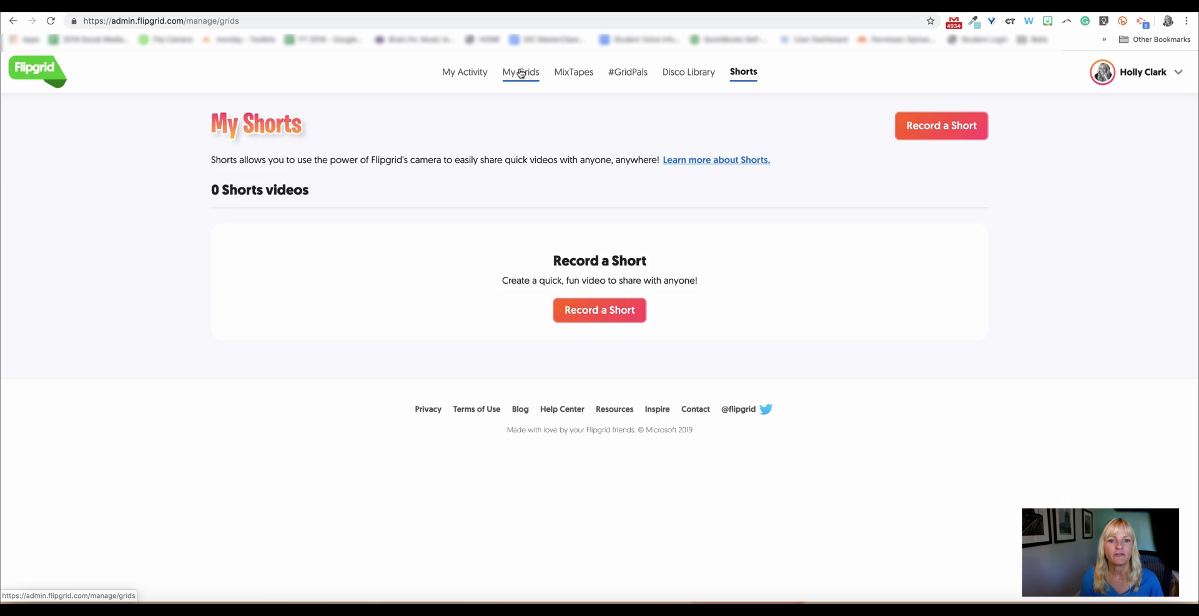
{"action": "left_click", "coordinate": [521, 72]}
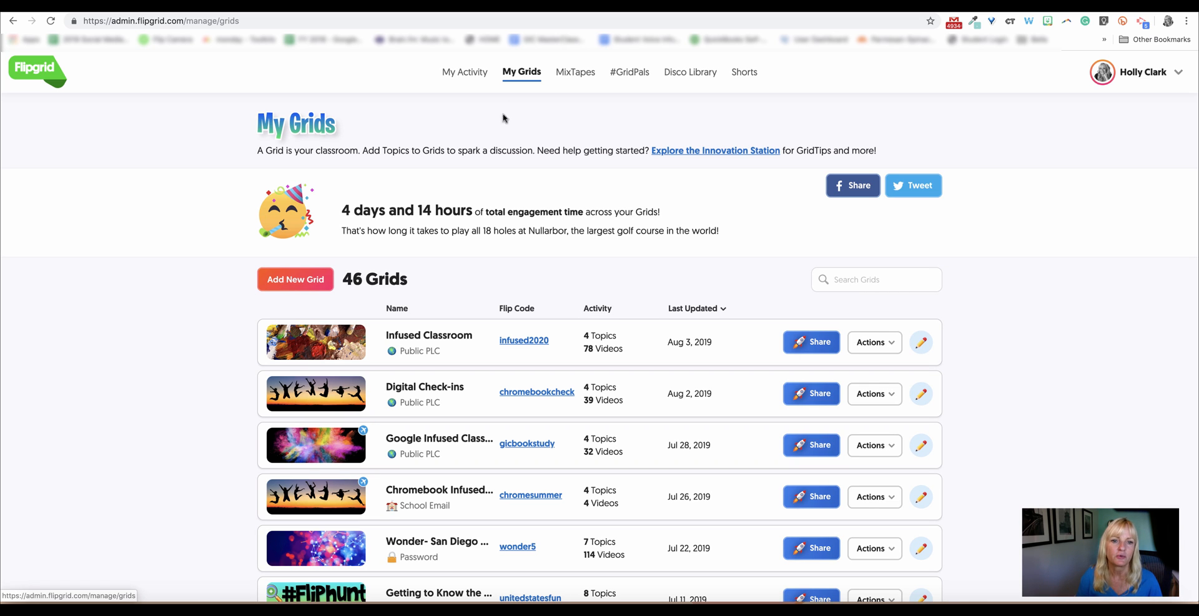
{"action": "left_click", "coordinate": [428, 335]}
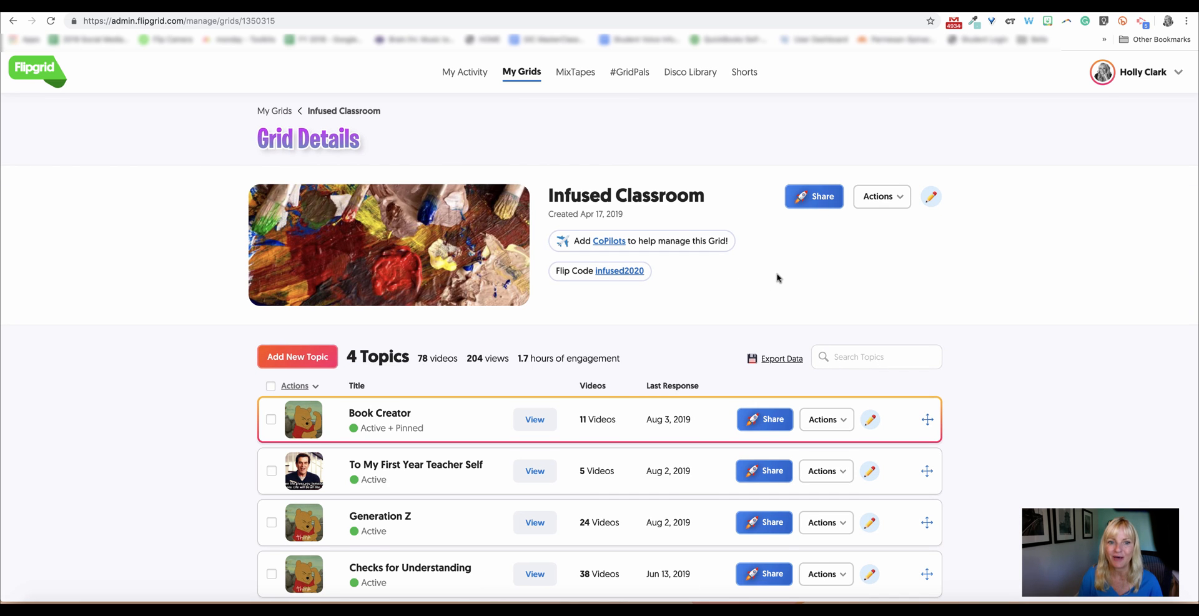
{"action": "scroll", "scroll_direction": "down", "scroll_amount": 3}
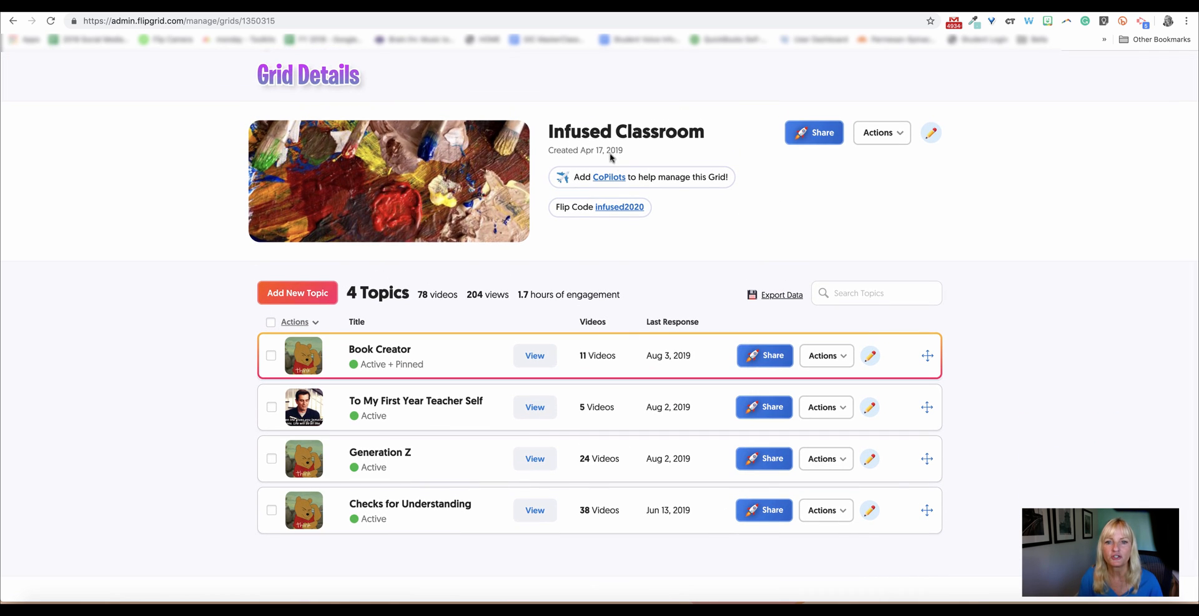
{"action": "left_click", "coordinate": [620, 206]}
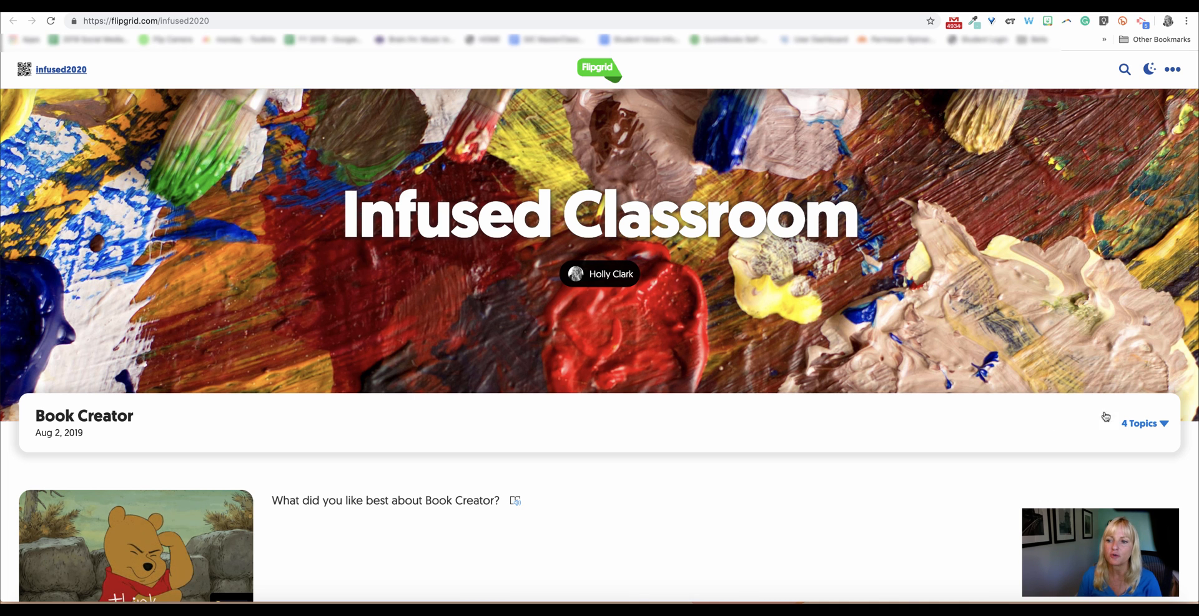
{"action": "left_click", "coordinate": [1138, 422]}
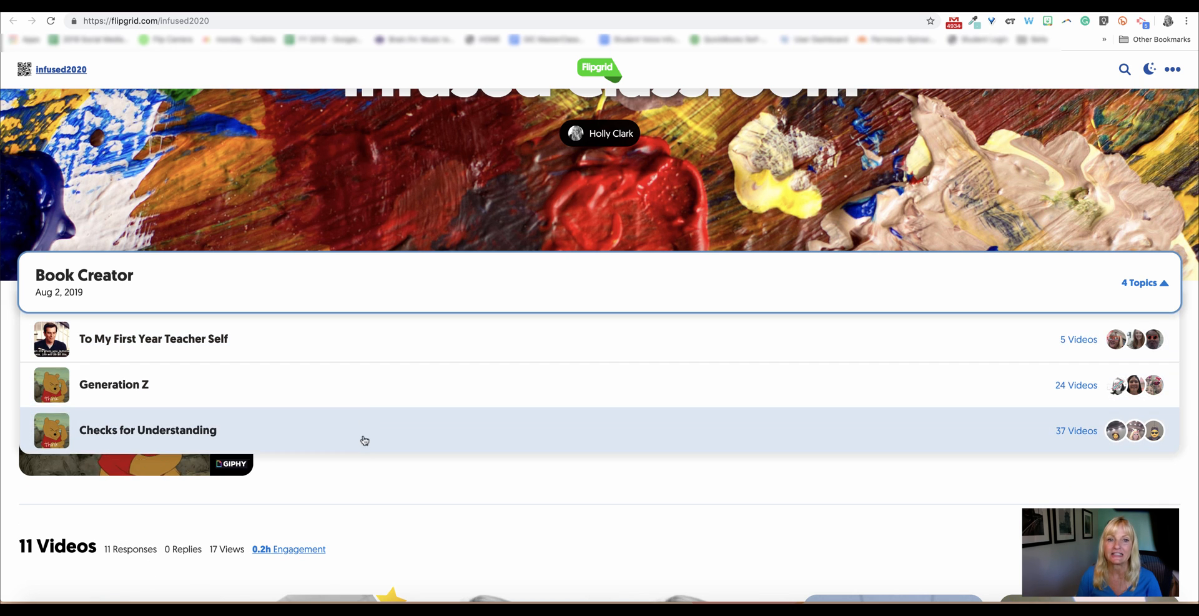
{"action": "mouse_move", "coordinate": [372, 356]}
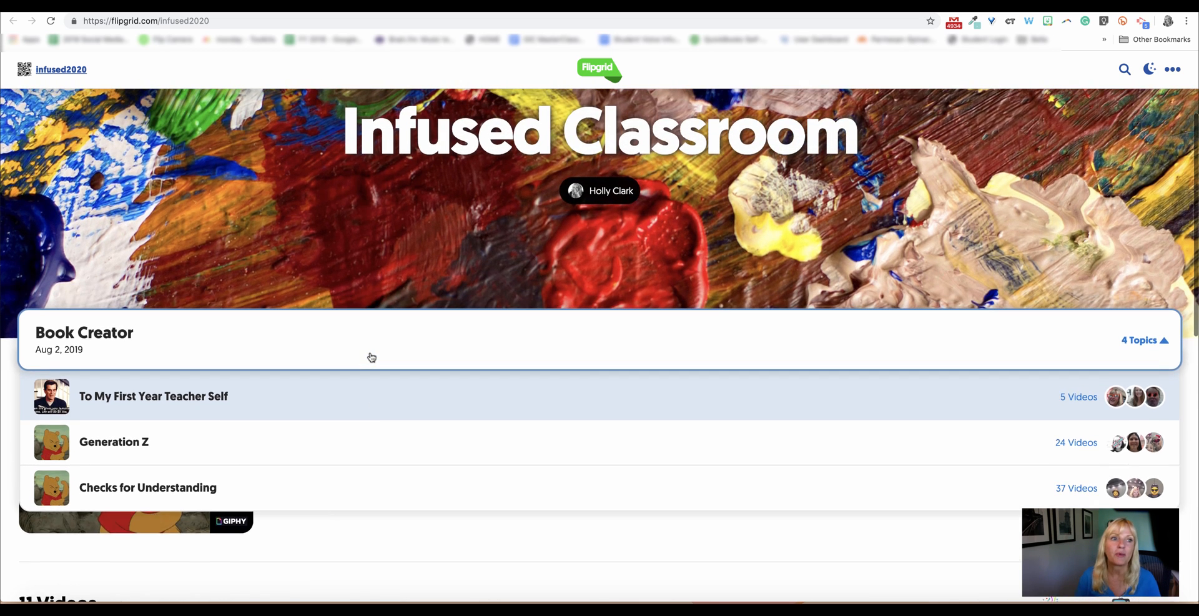
{"action": "scroll", "scroll_direction": "down", "scroll_amount": 3}
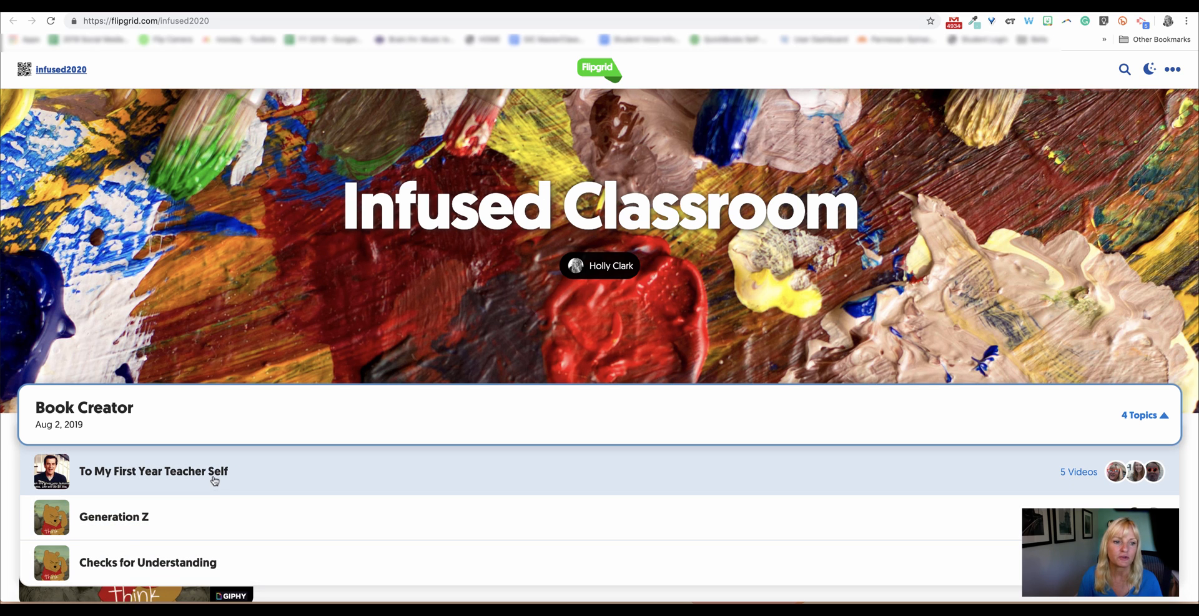
{"action": "mouse_move", "coordinate": [164, 535]}
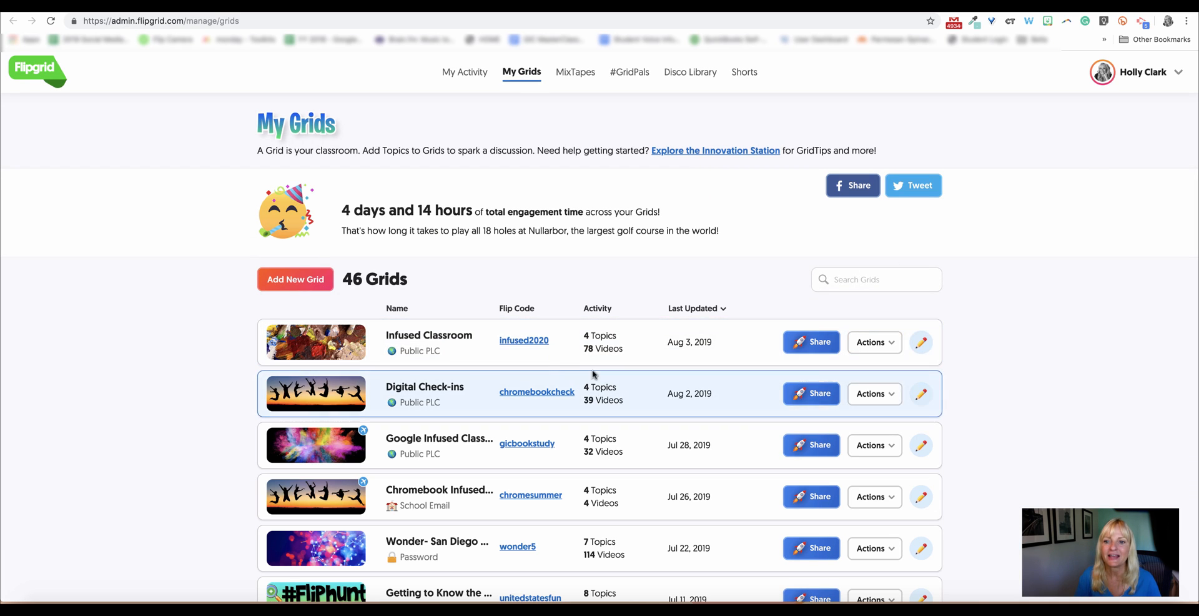
Drag Checks for Understanding above Book Creator in Infused Classroom's topic list.
{"action": "left_click", "coordinate": [874, 342]}
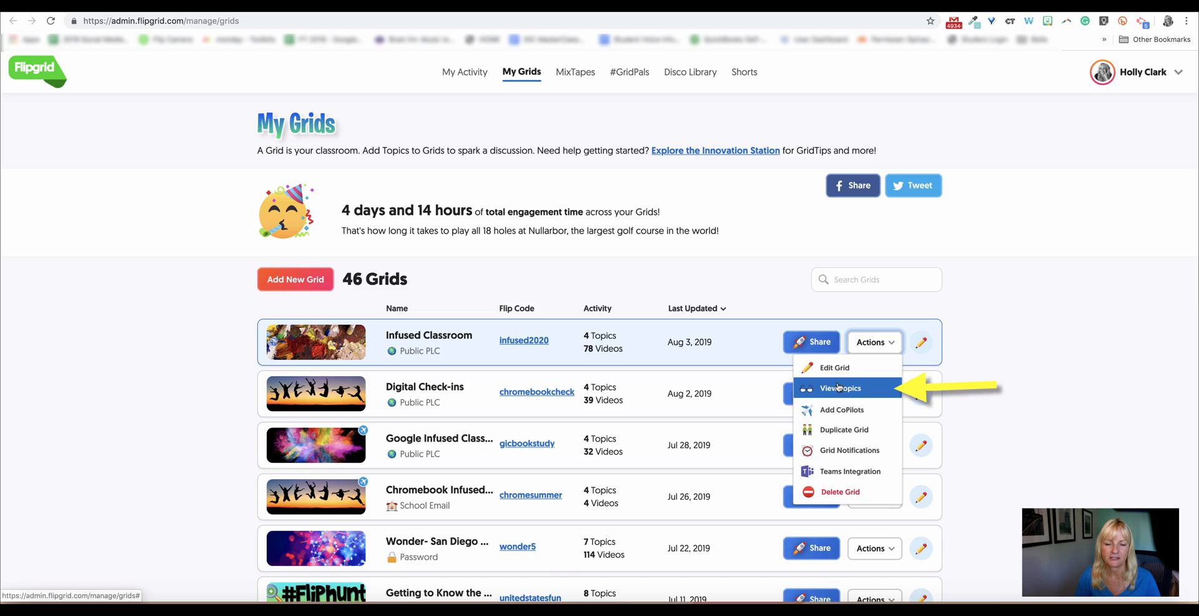
{"action": "left_click", "coordinate": [839, 388]}
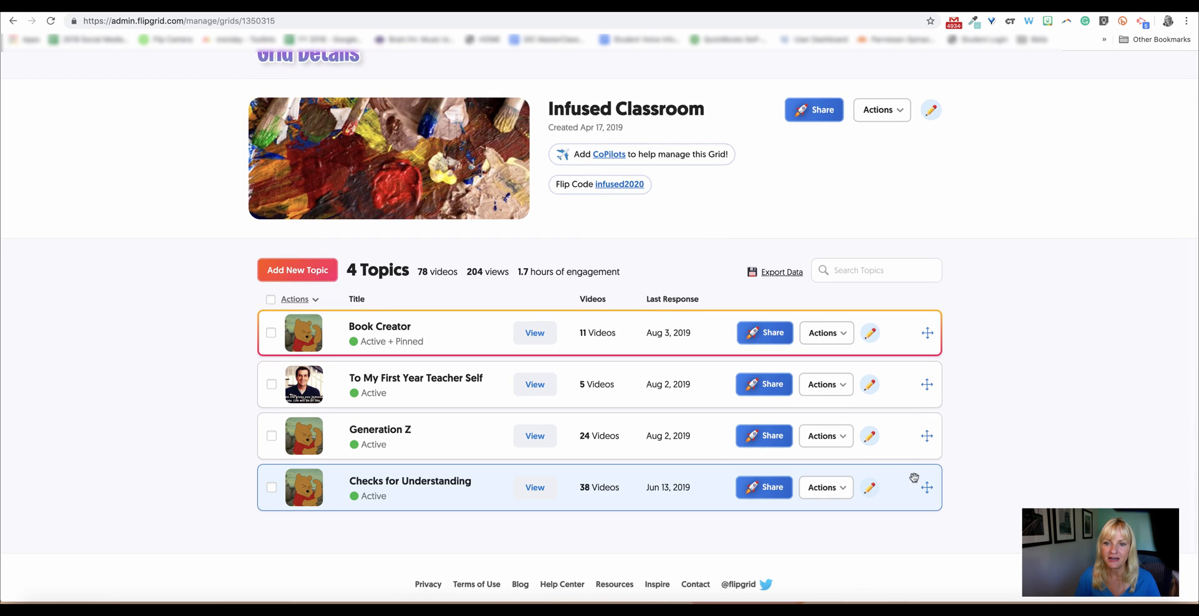
{"action": "left_click_drag", "start_coordinate": [926, 487], "coordinate": [910, 326]}
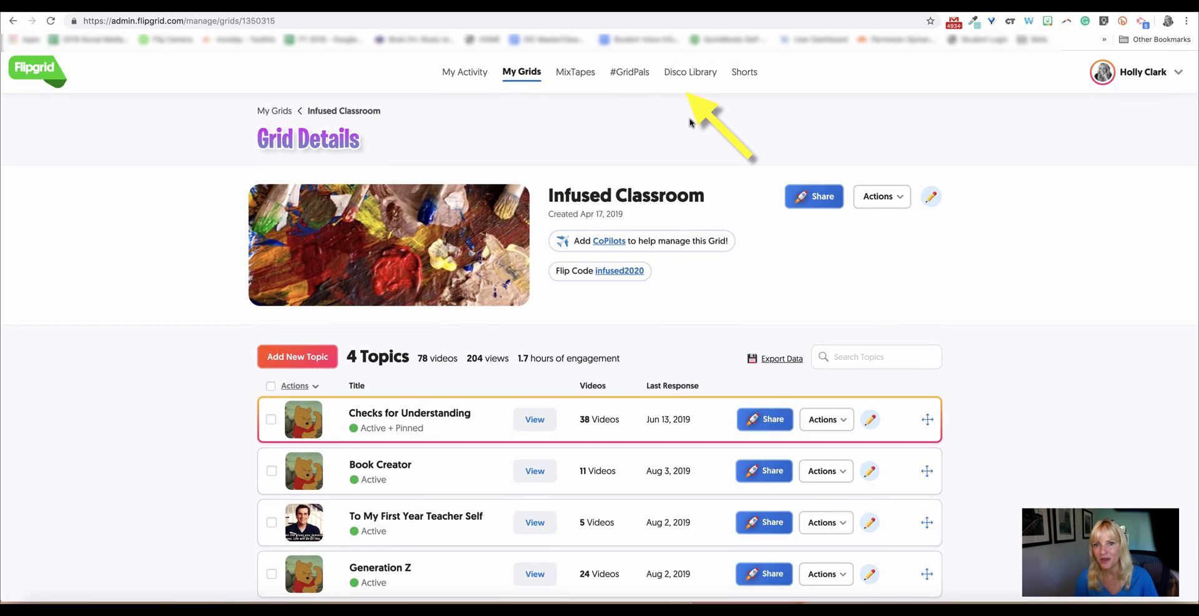
Filter the Disco Library to the Flocabulary playlist's 20 topics and open Pronouns.
{"action": "left_click", "coordinate": [689, 71]}
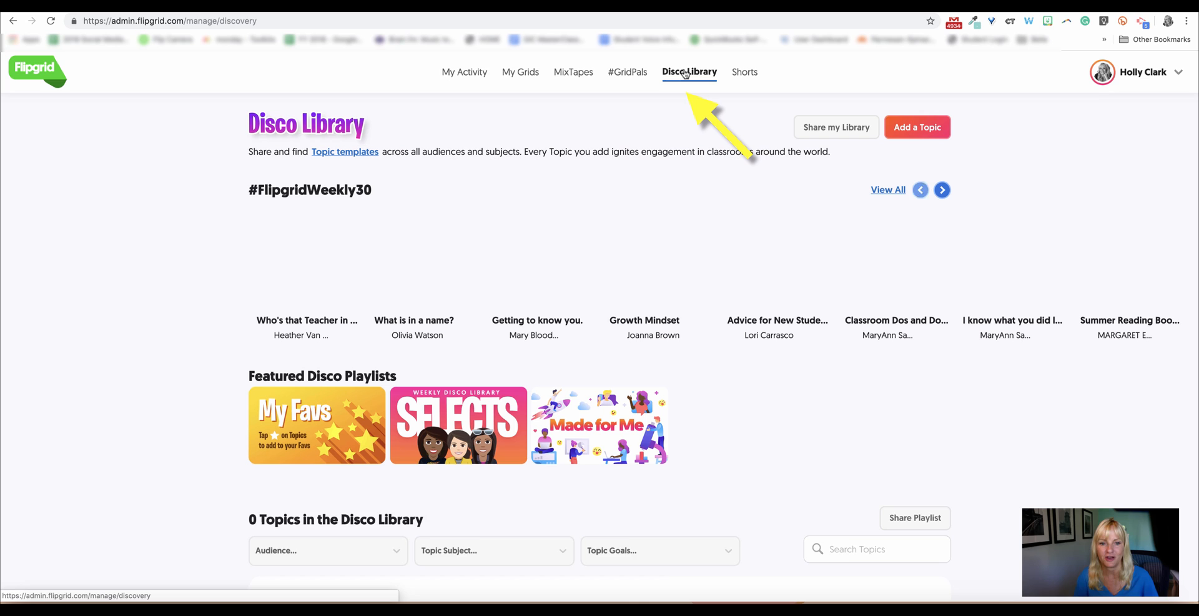
{"action": "scroll", "scroll_direction": "down", "scroll_amount": 3}
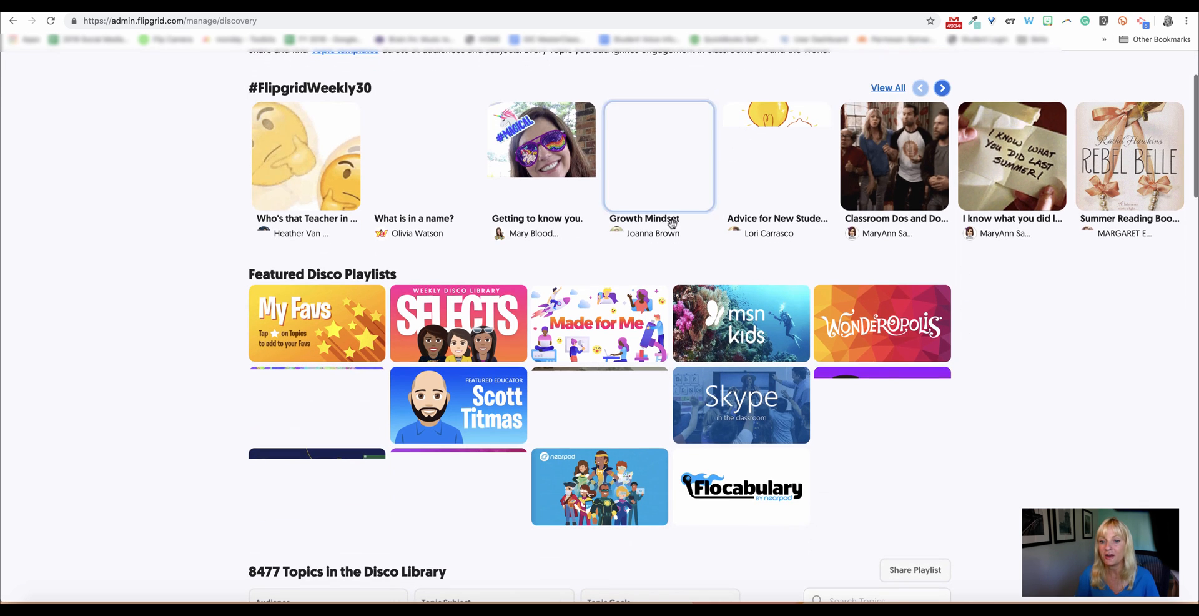
{"action": "left_click", "coordinate": [740, 486]}
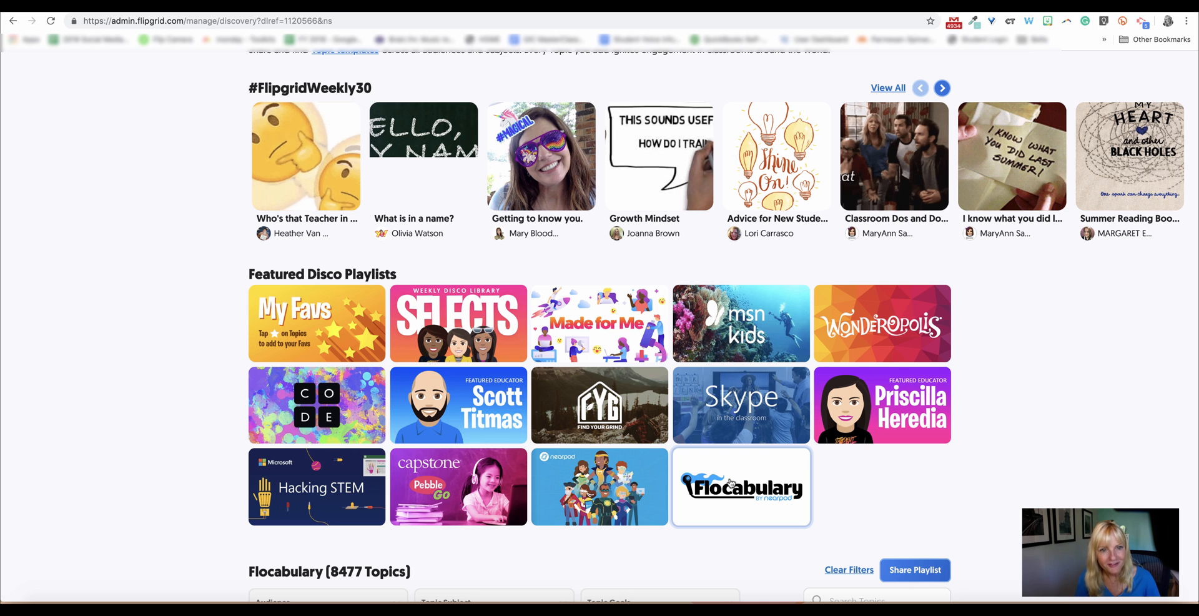
{"action": "left_click", "coordinate": [739, 486]}
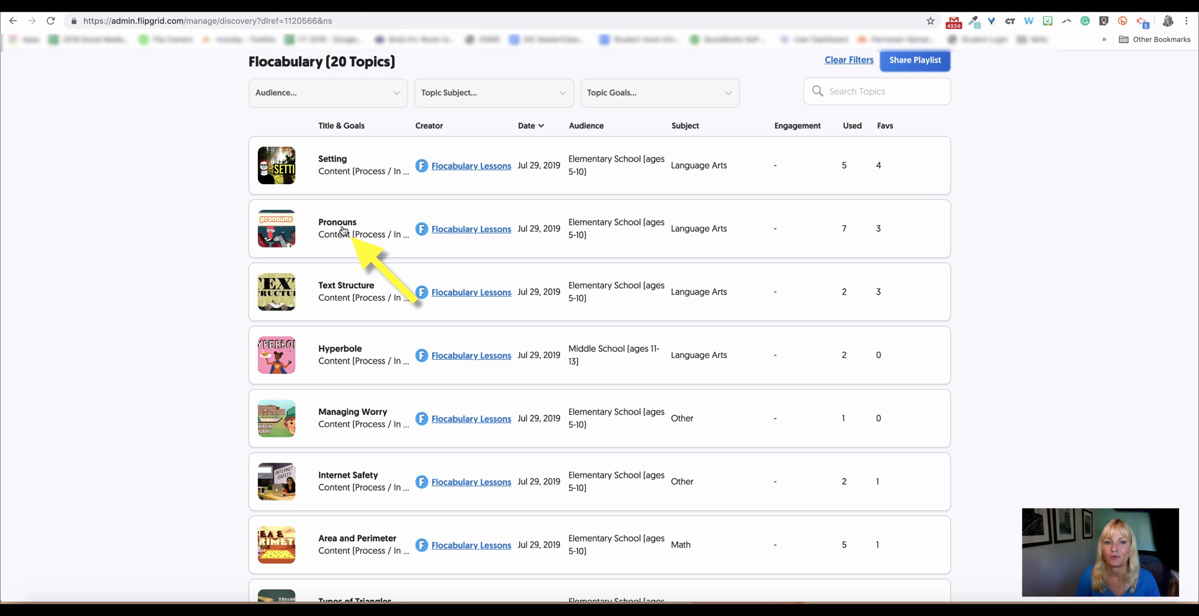
{"action": "left_click", "coordinate": [337, 228]}
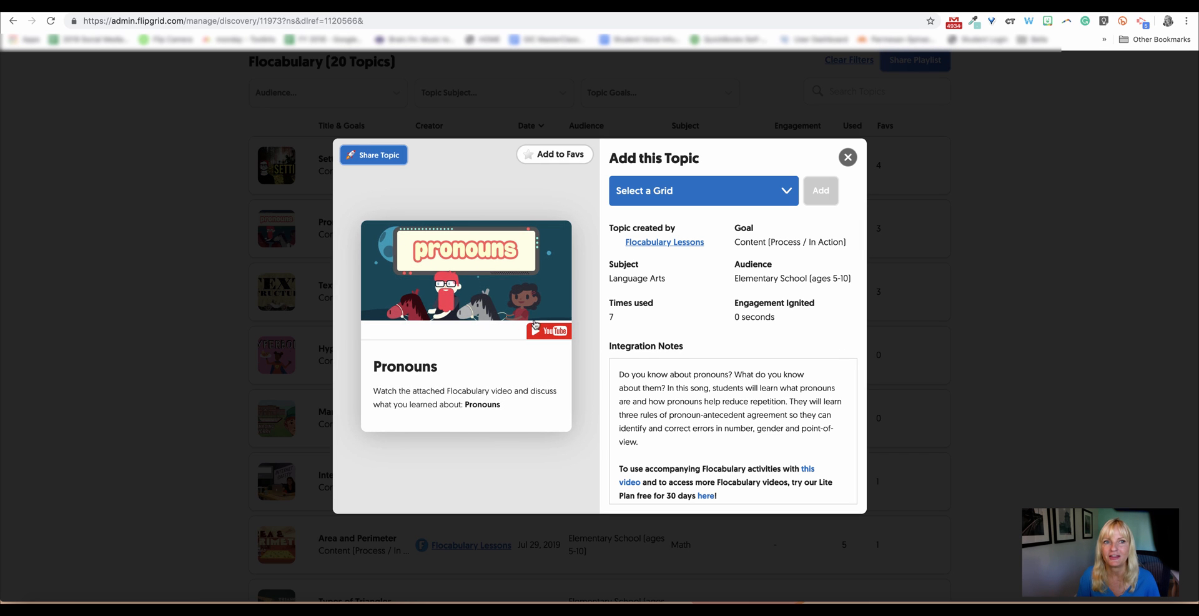
Preview the Pronouns video on YouTube, close the Add this Topic dialog, and reopen Disco Library.
{"action": "left_click", "coordinate": [548, 329]}
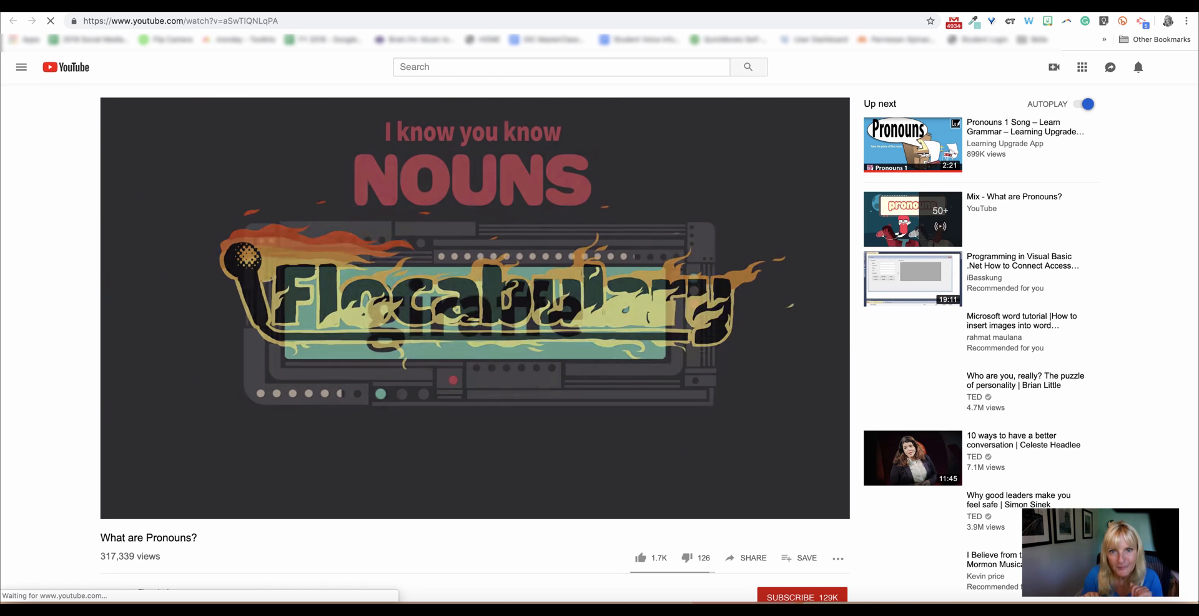
{"action": "left_click", "coordinate": [473, 306]}
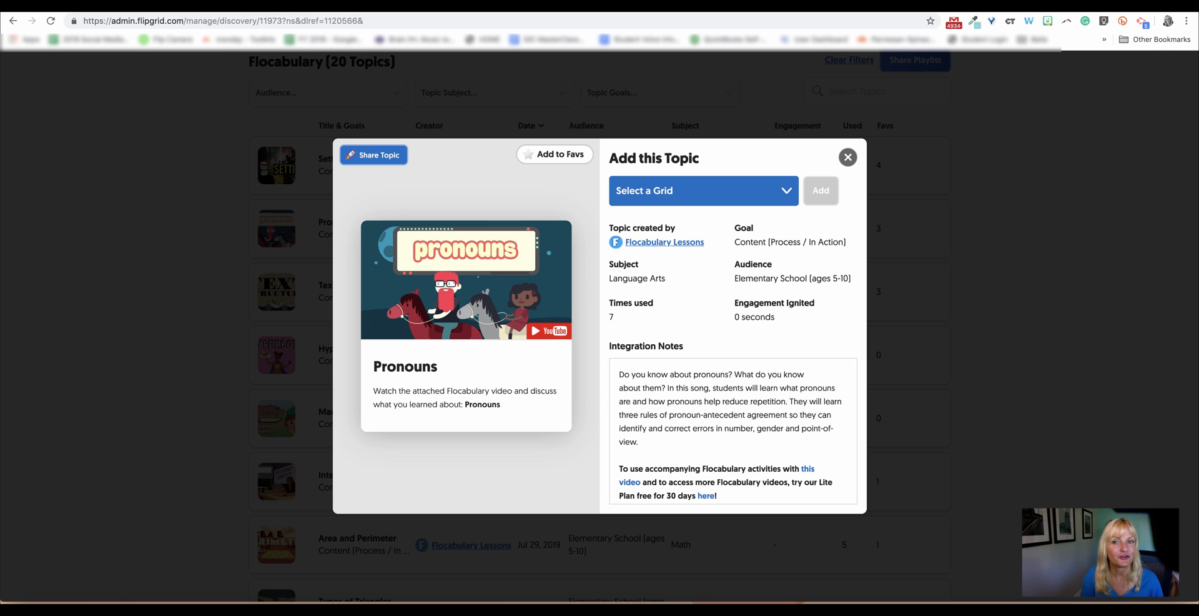
{"action": "left_click", "coordinate": [847, 157]}
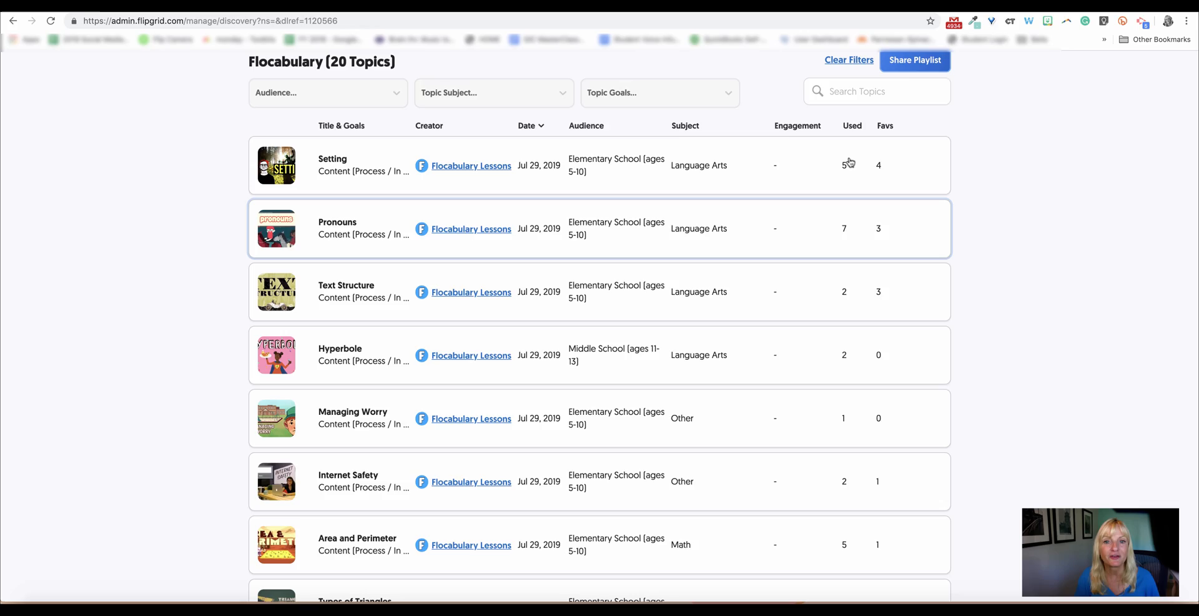
{"action": "left_click", "coordinate": [688, 71]}
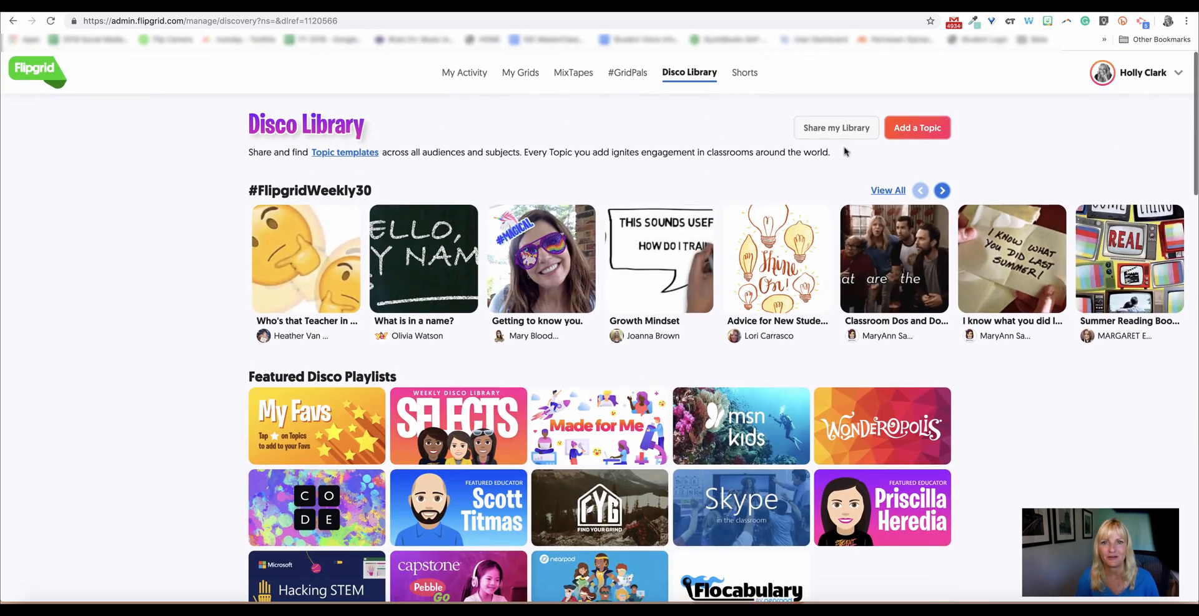